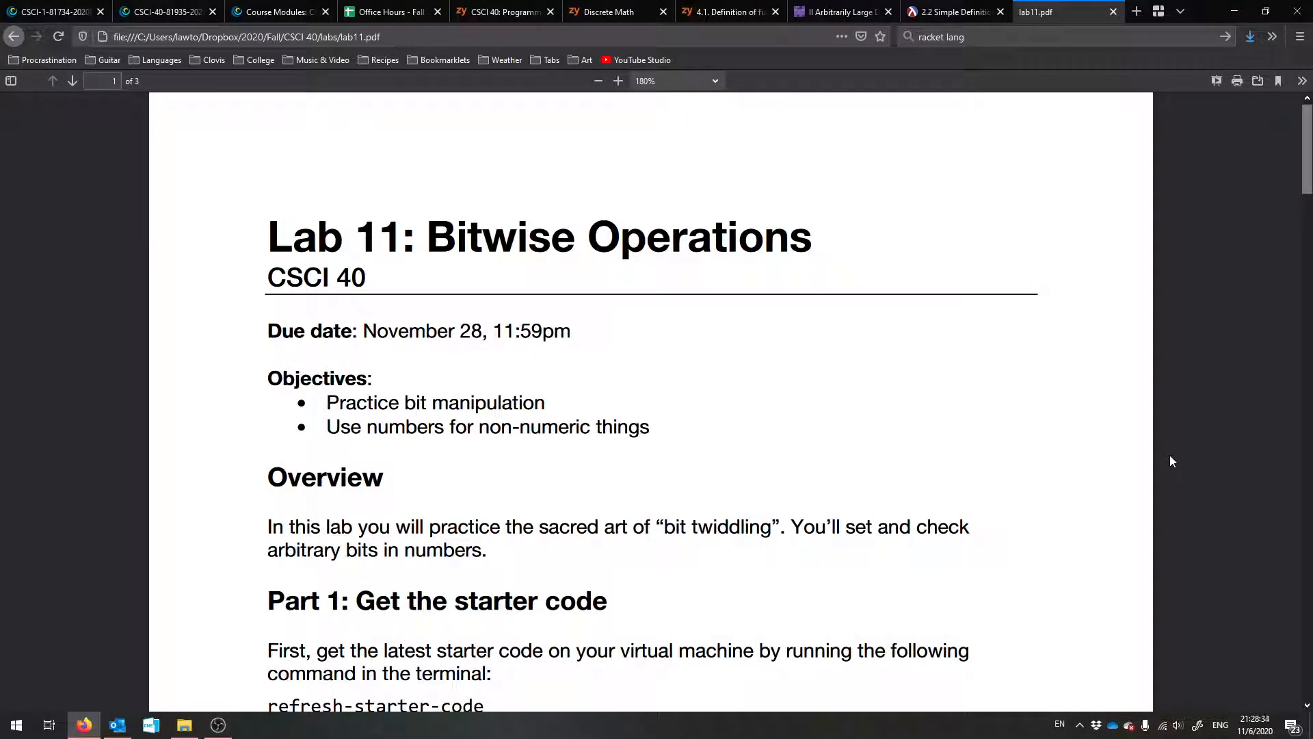
{"action": "mouse_move", "coordinate": [230, 326]}
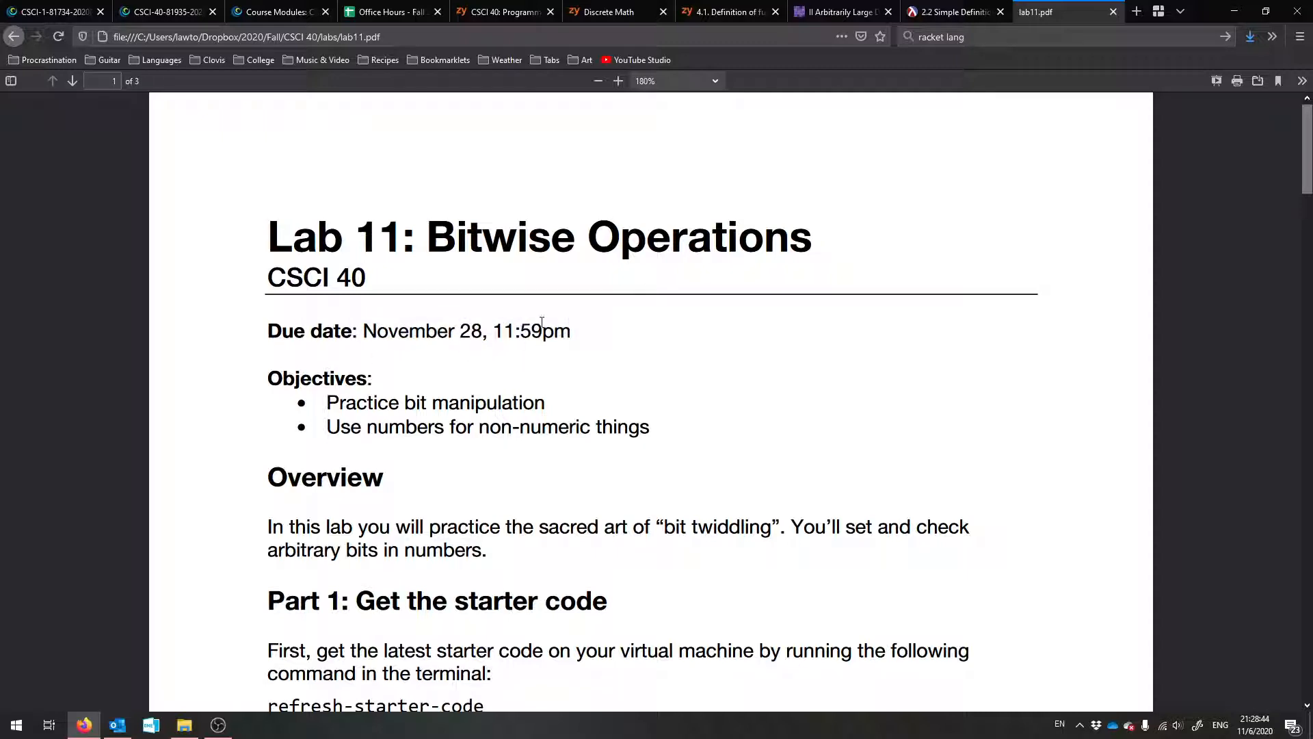
{"action": "mouse_move", "coordinate": [1256, 725]}
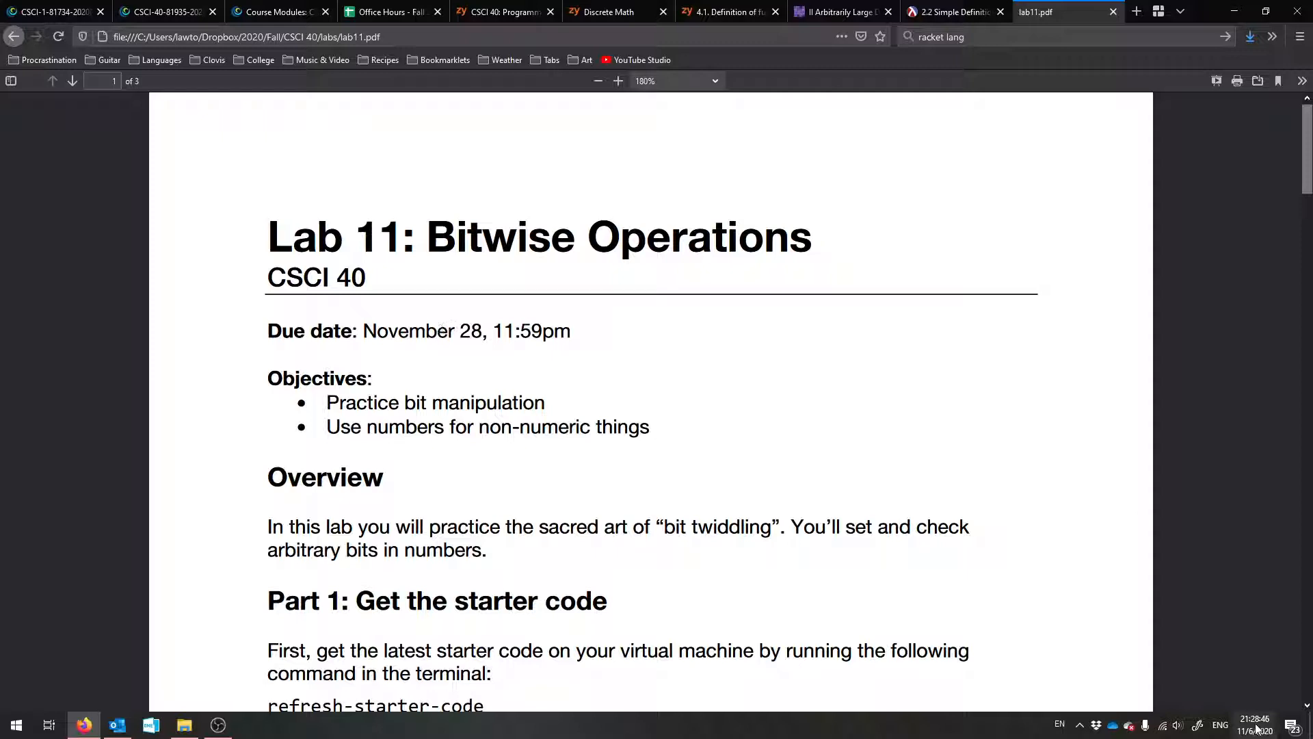
- Scroll the handout from its objectives past the bit twiddling note to Part 2: Implement bitOps.cpp
{"action": "left_click", "coordinate": [1254, 725]}
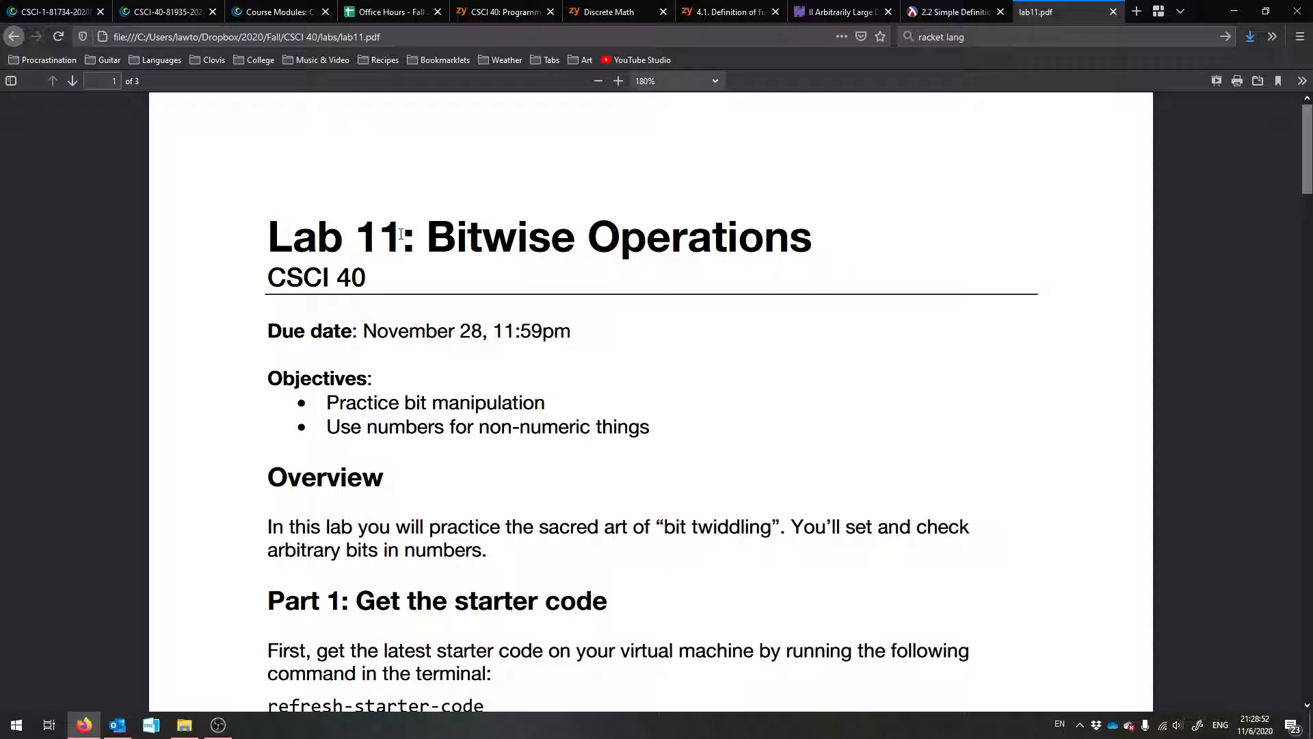
{"action": "scroll", "scroll_direction": "down", "scroll_amount": 3}
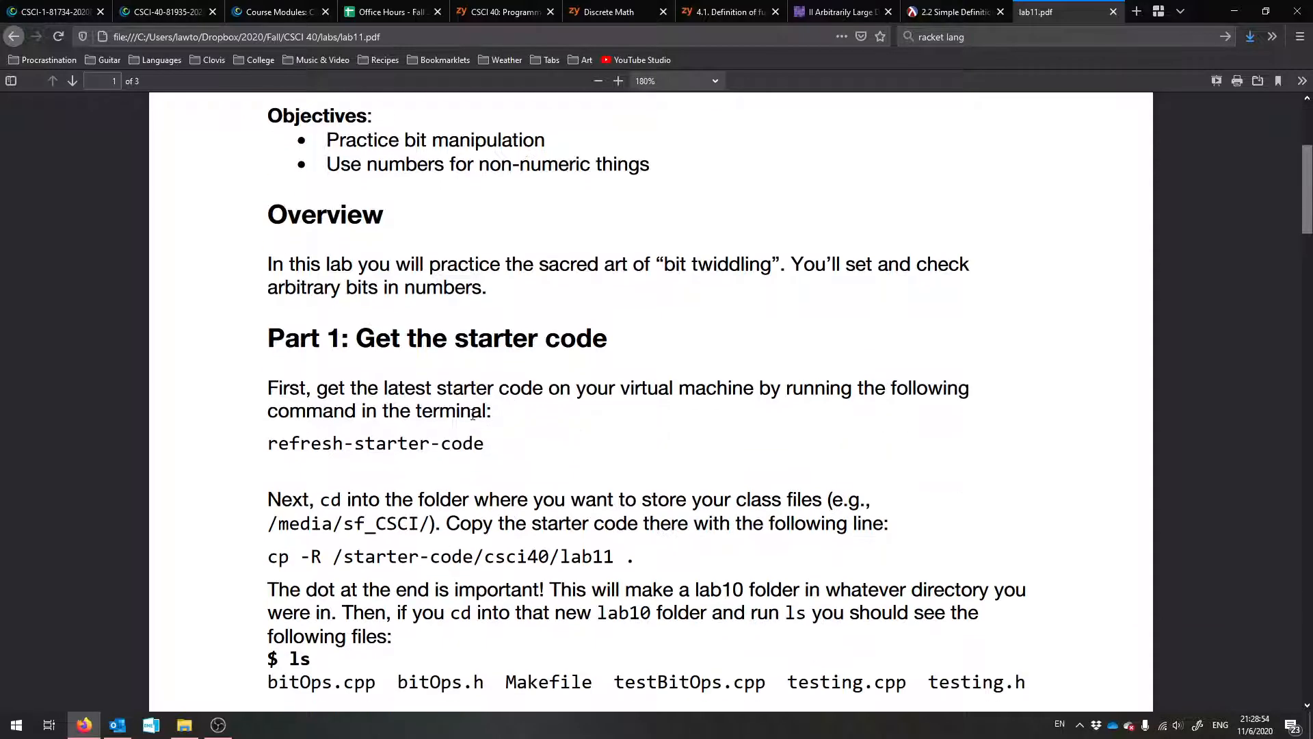
{"action": "double_click", "coordinate": [725, 264]}
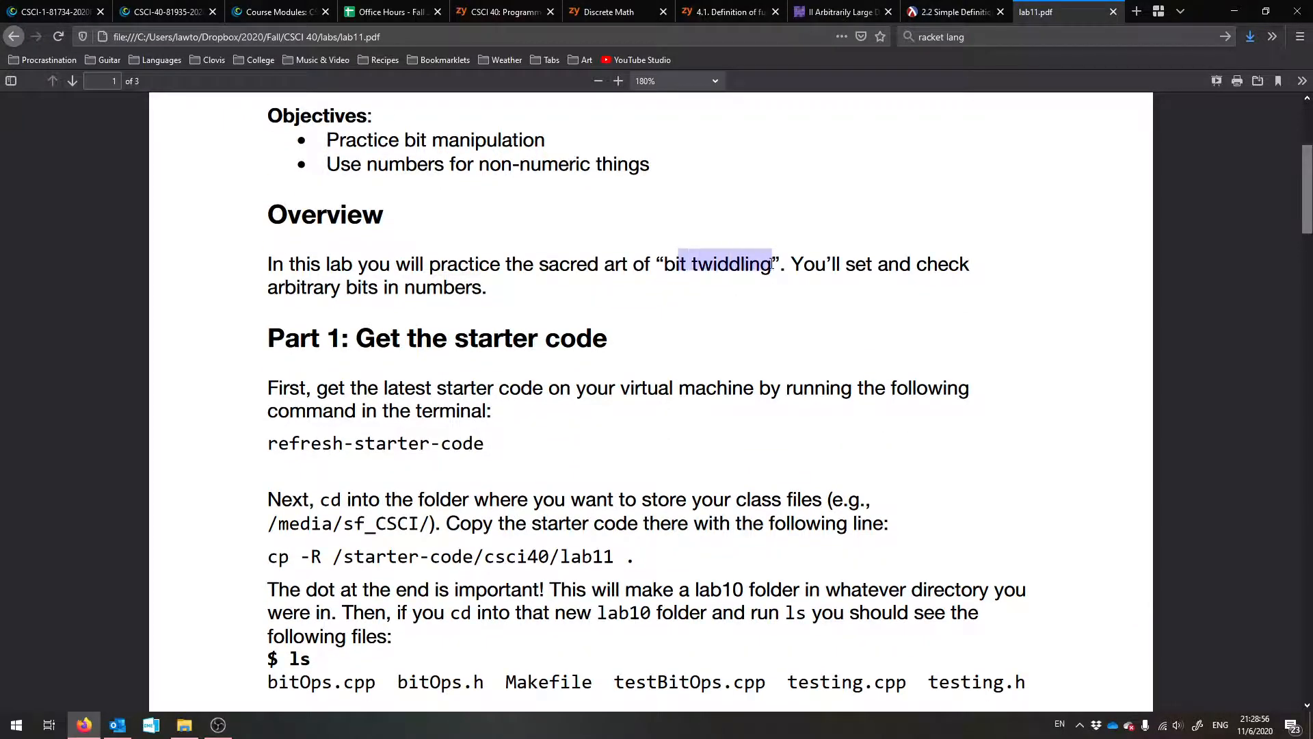
{"action": "scroll", "scroll_direction": "down", "scroll_amount": 3}
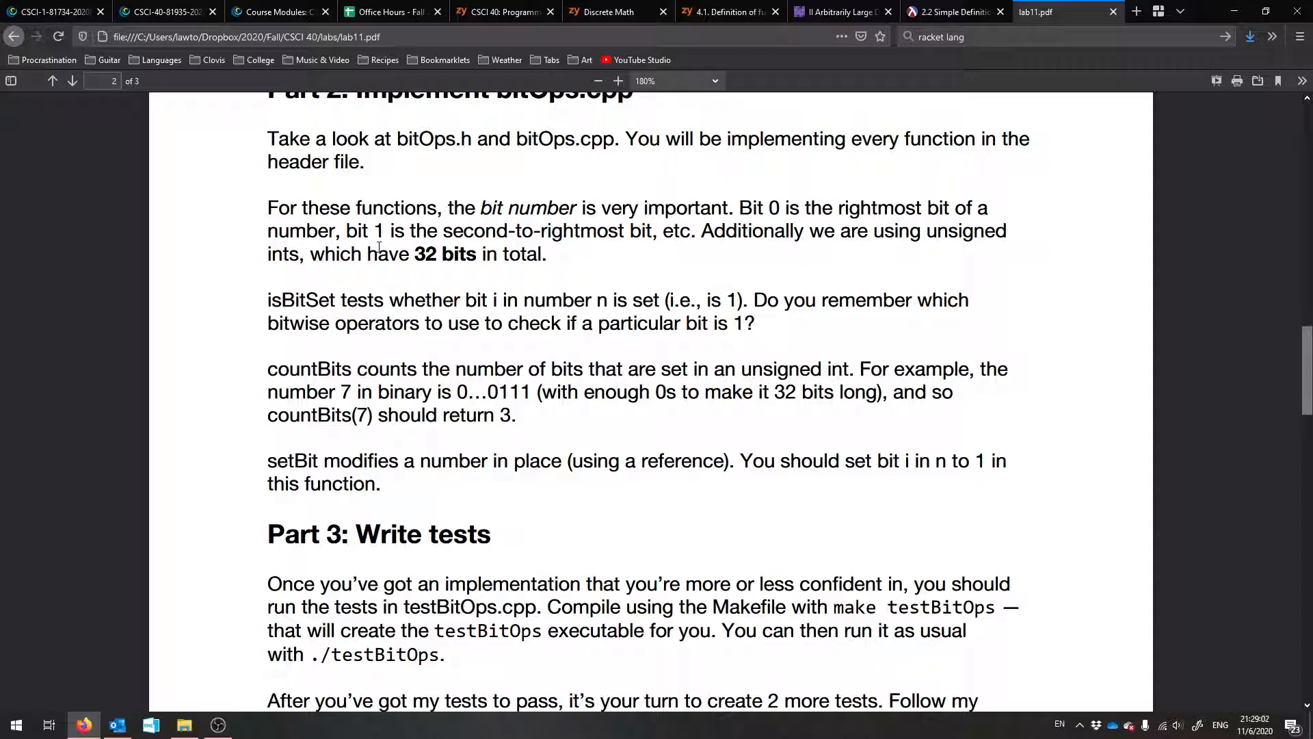
{"action": "scroll", "scroll_direction": "up", "scroll_amount": 3}
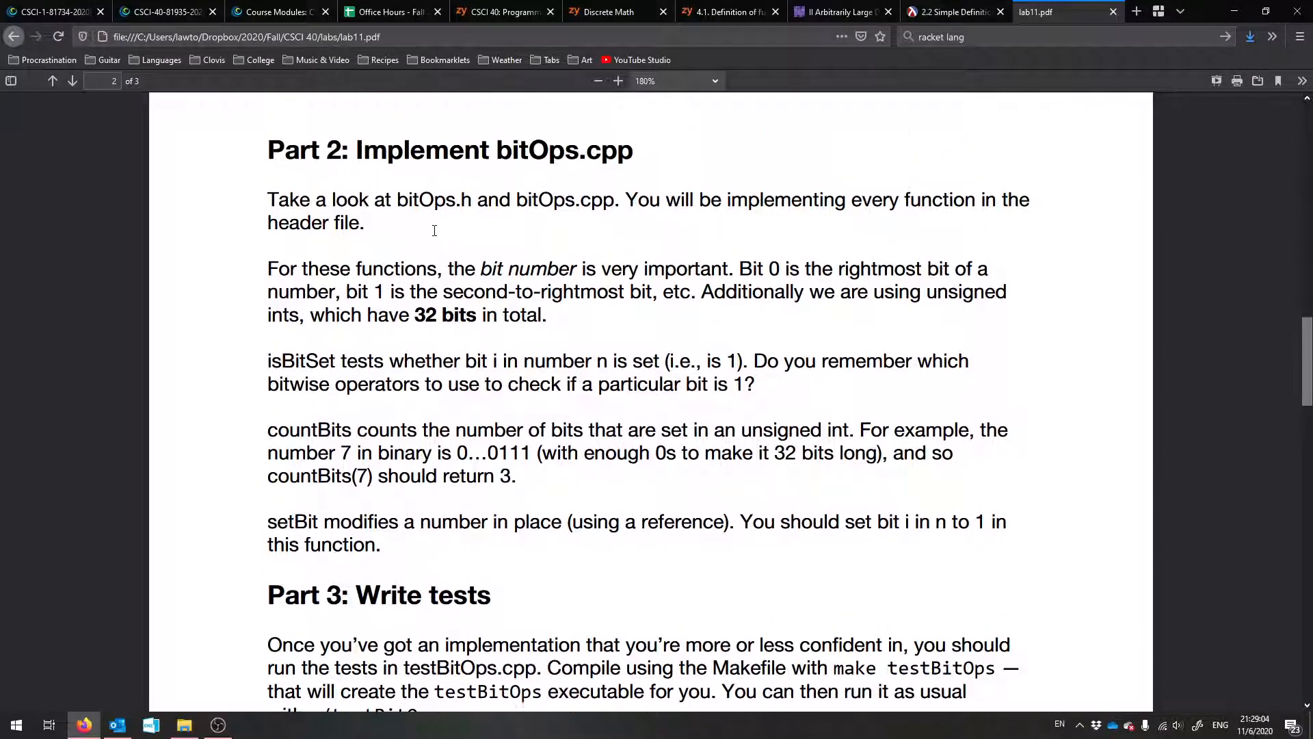
{"action": "left_click", "coordinate": [217, 725]}
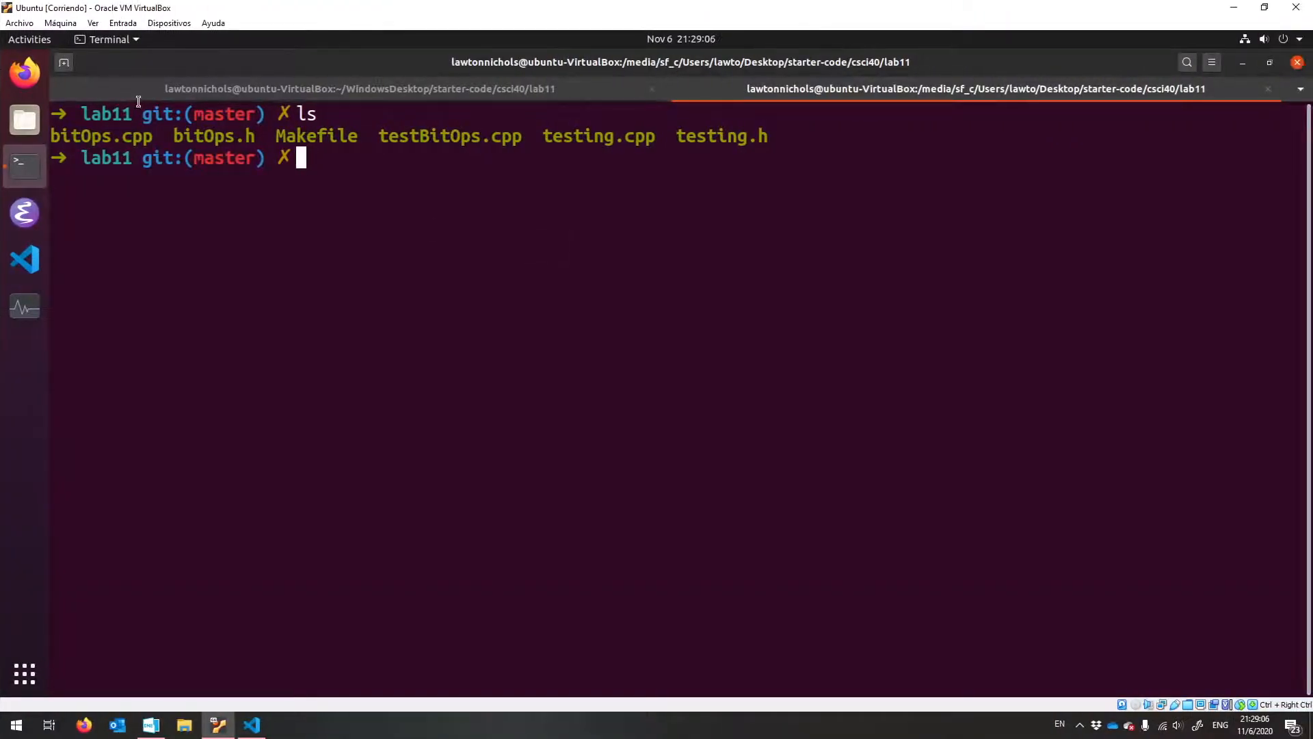
{"action": "left_click_drag", "start_coordinate": [49, 136], "coordinate": [256, 136]}
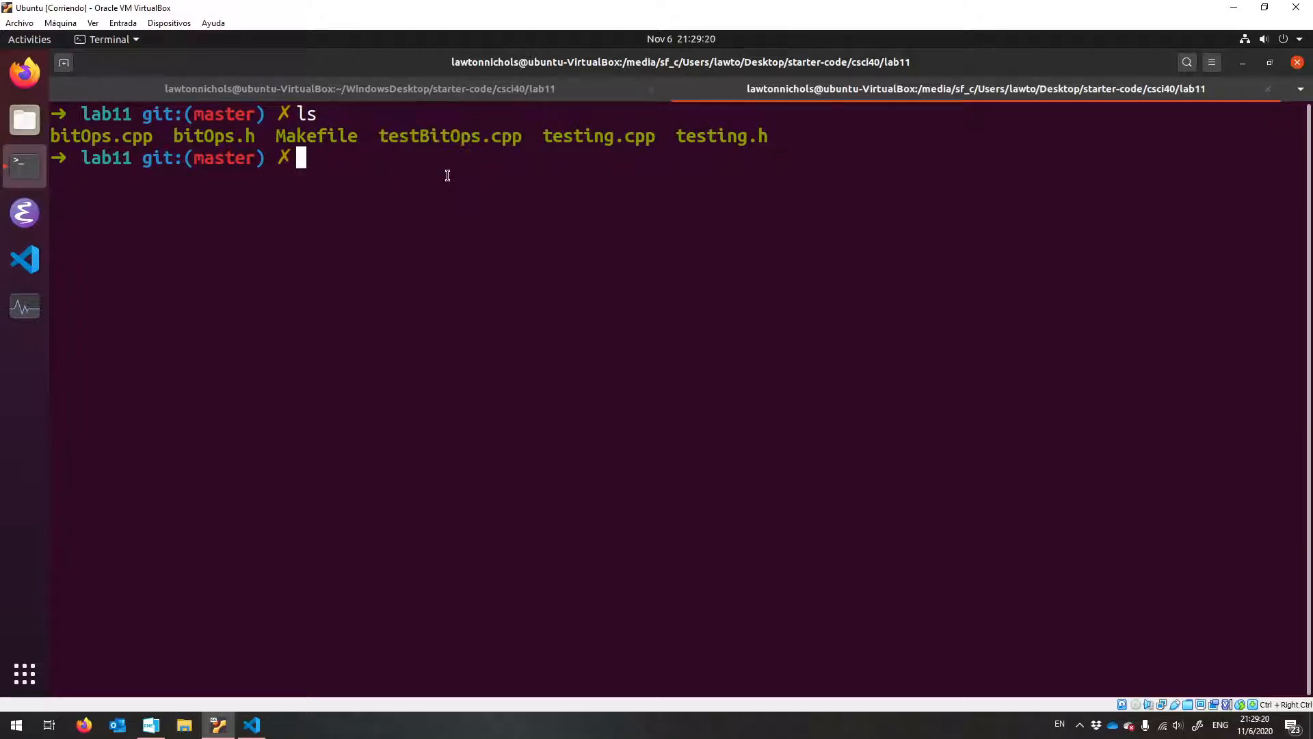
{"action": "type", "text": "vim bit"}
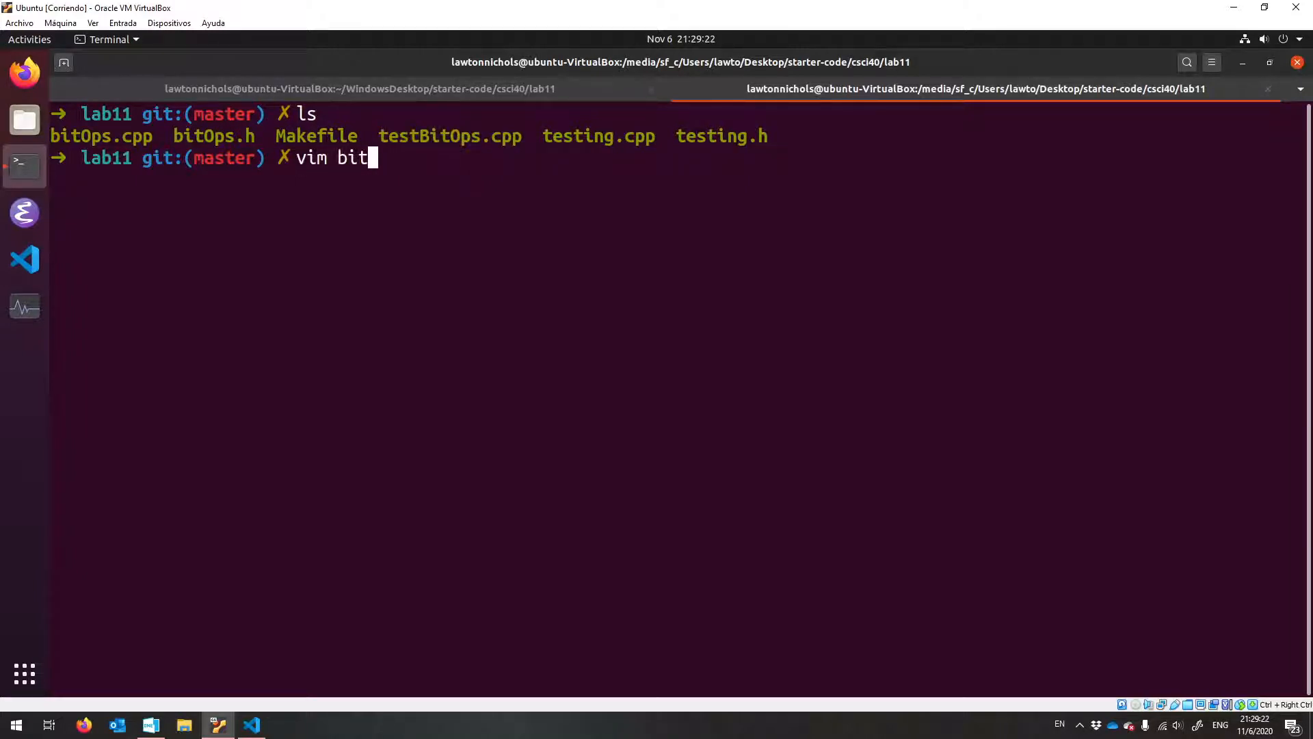
- Bring up bitOps.h and highlight isBitSet's int i and unsigned int n parameters while explaining them
{"action": "key", "text": "Return"}
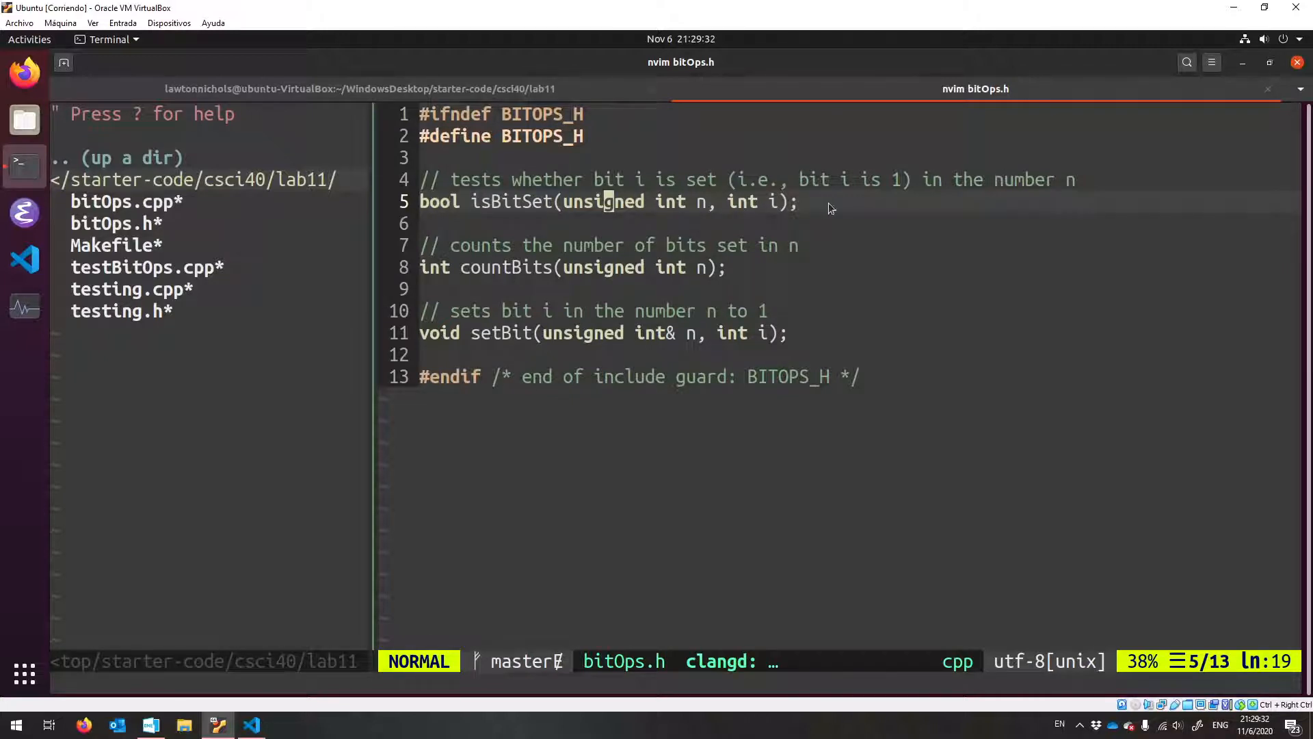
{"action": "key", "text": "v"}
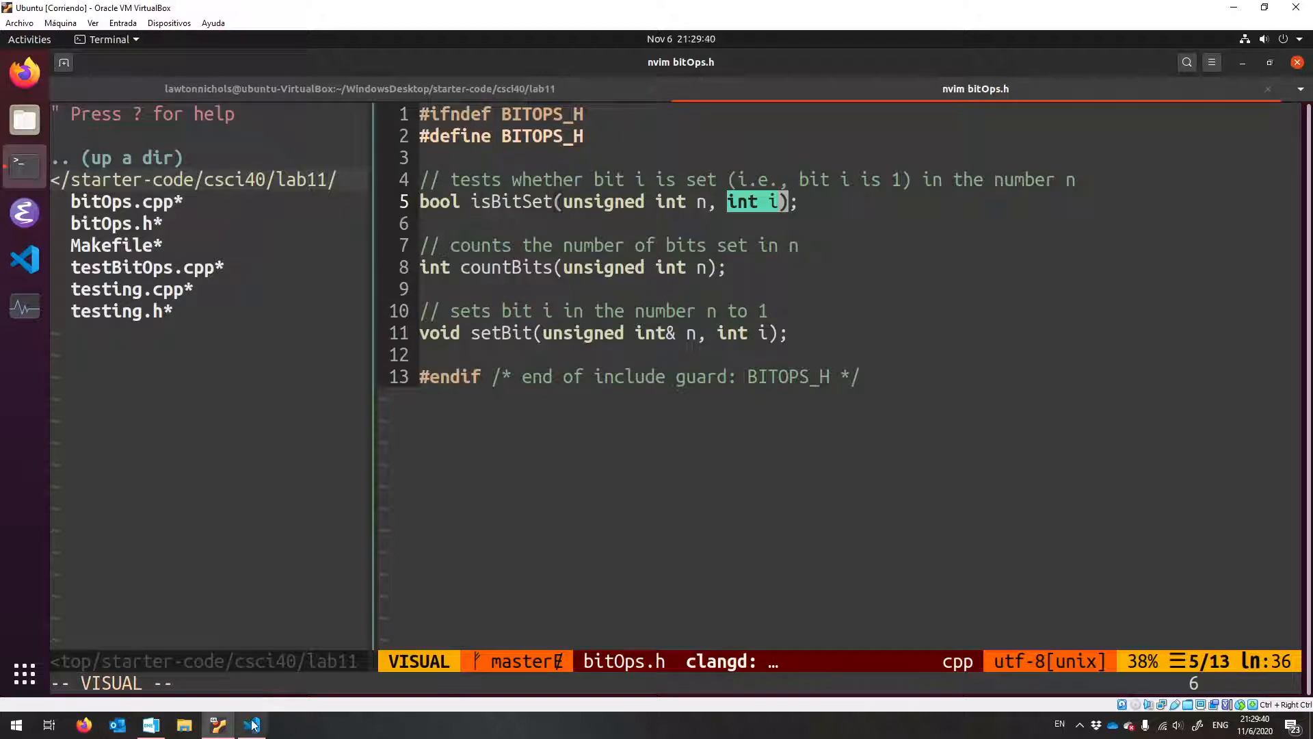
{"action": "mouse_move", "coordinate": [249, 725]}
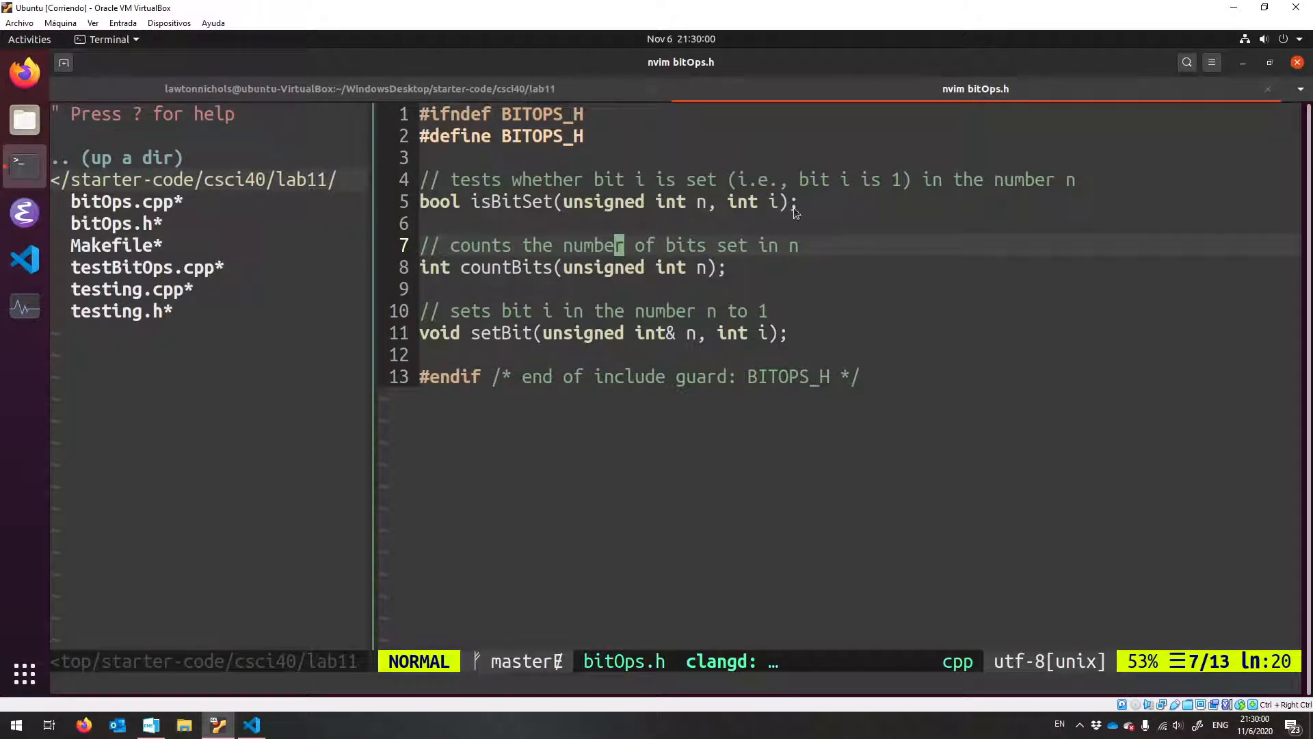
{"action": "key", "text": "v"}
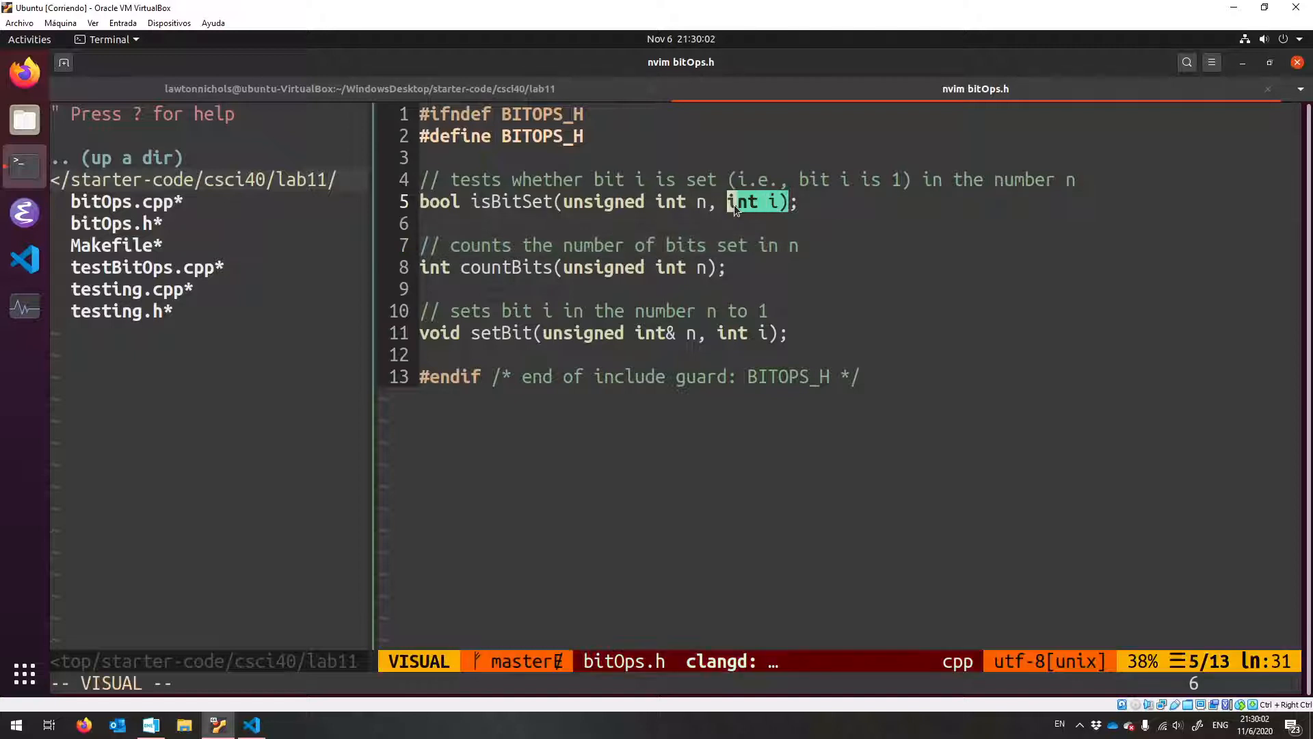
{"action": "key", "text": "Escape"}
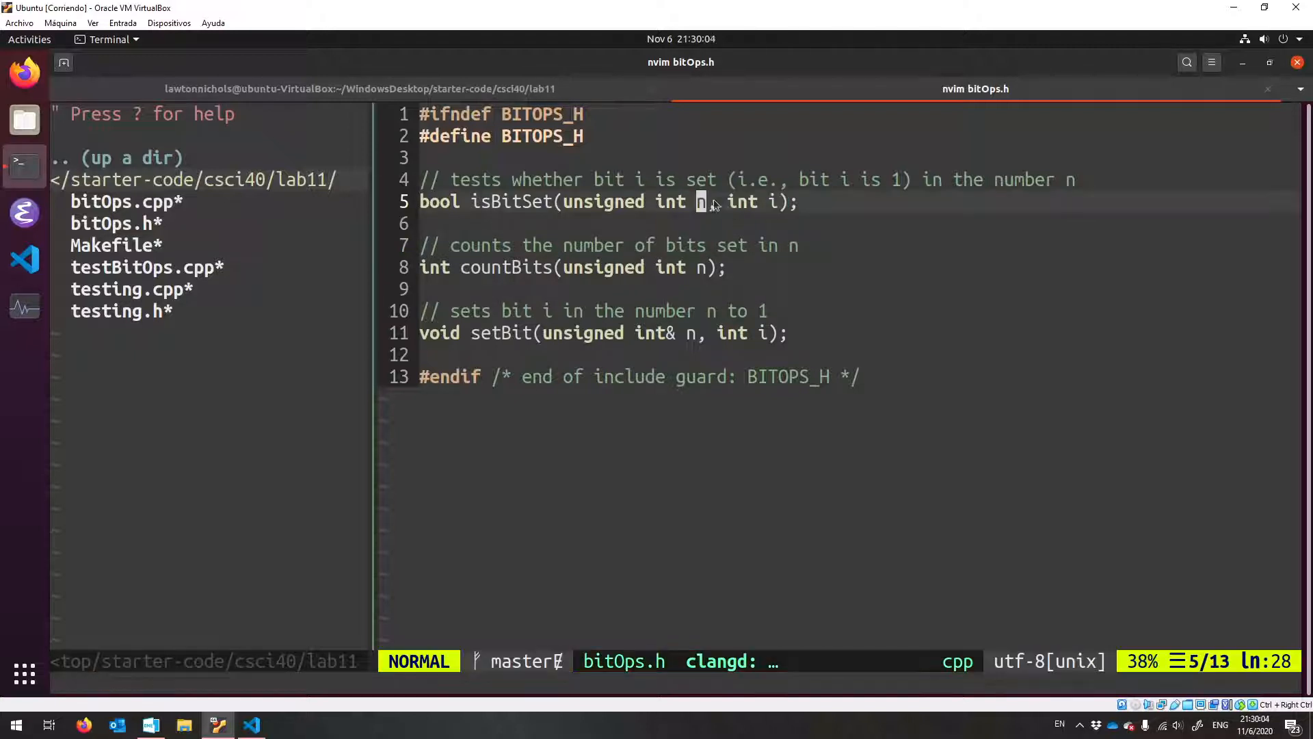
{"action": "key", "text": "v"}
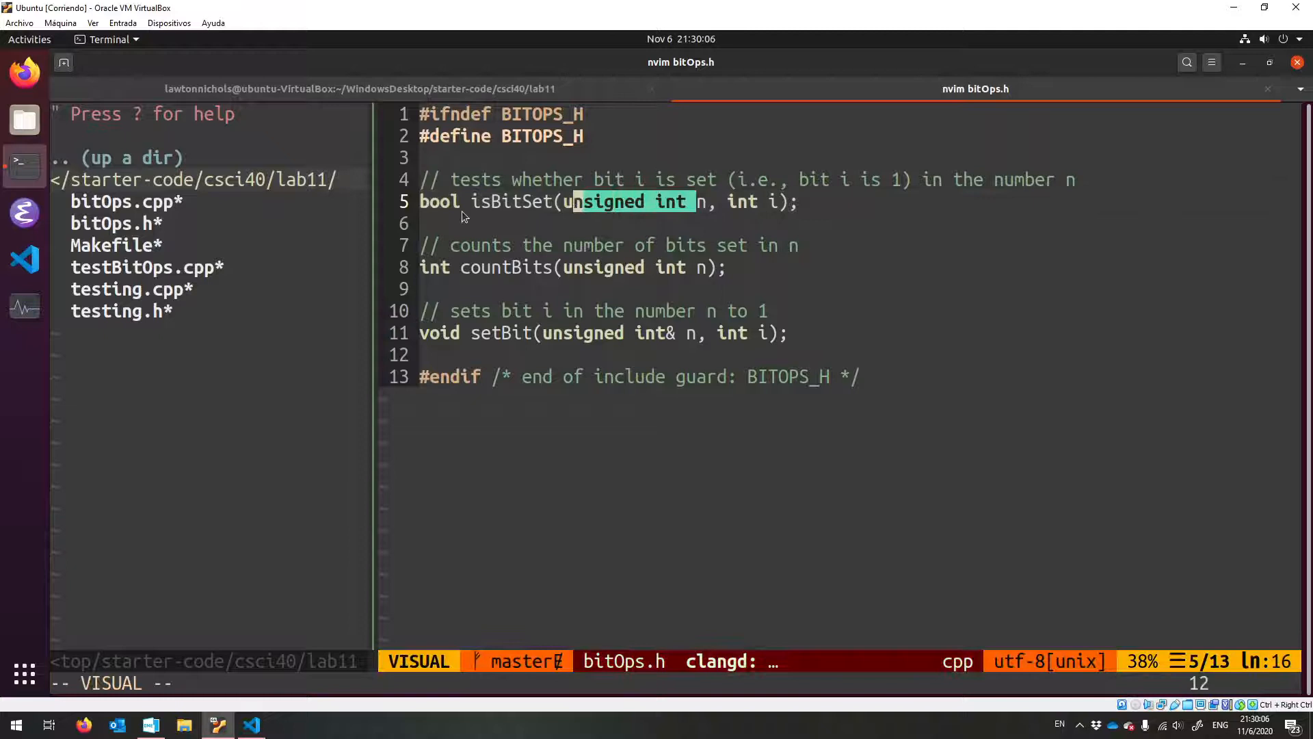
{"action": "key", "text": "Escape"}
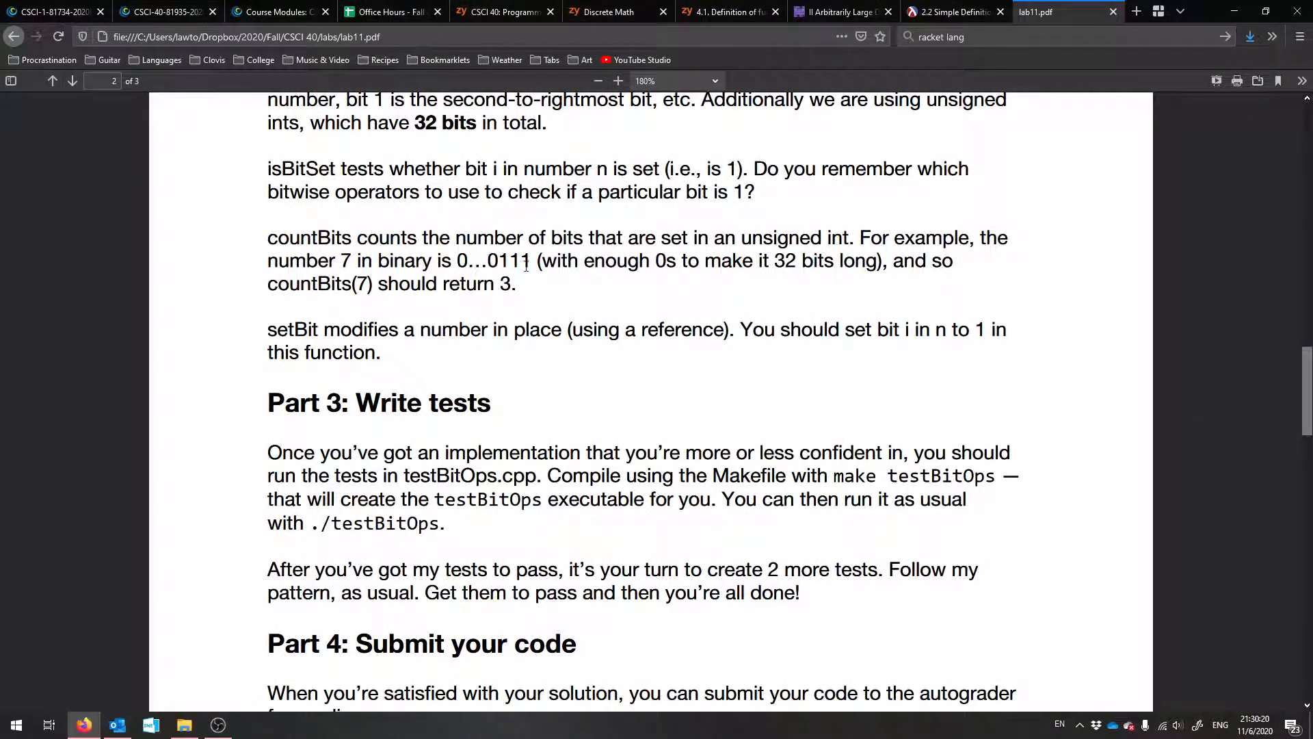
{"action": "double_click", "coordinate": [516, 260]}
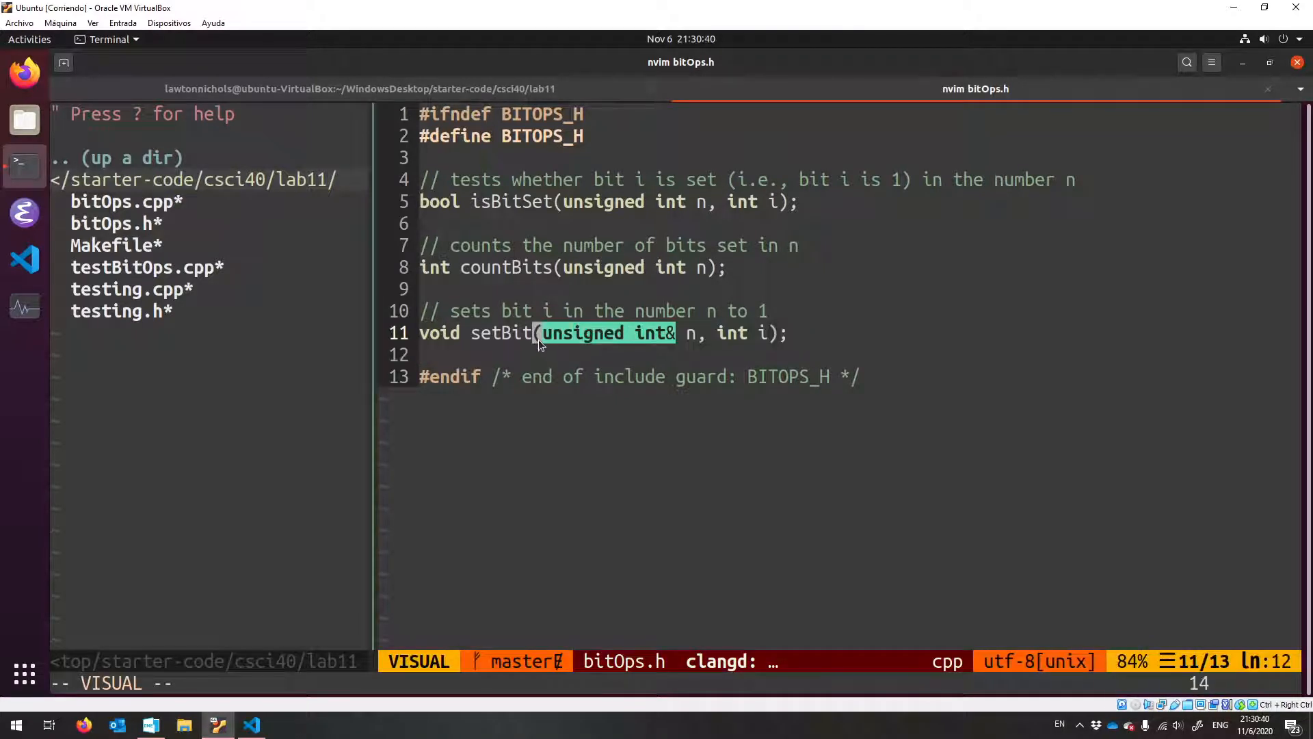
- Highlight setBit's reference parameter n, then move back up through the header declarations
{"action": "key", "text": "Escape"}
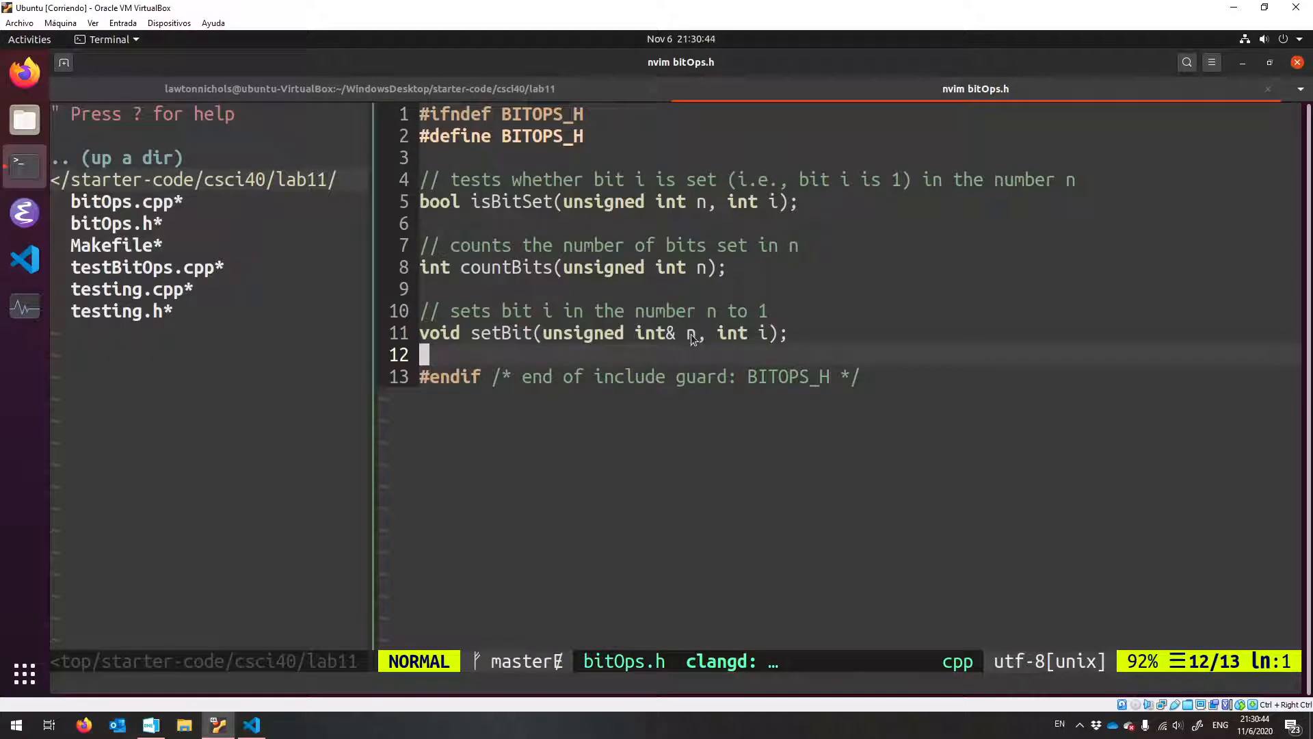
{"action": "key", "text": "v"}
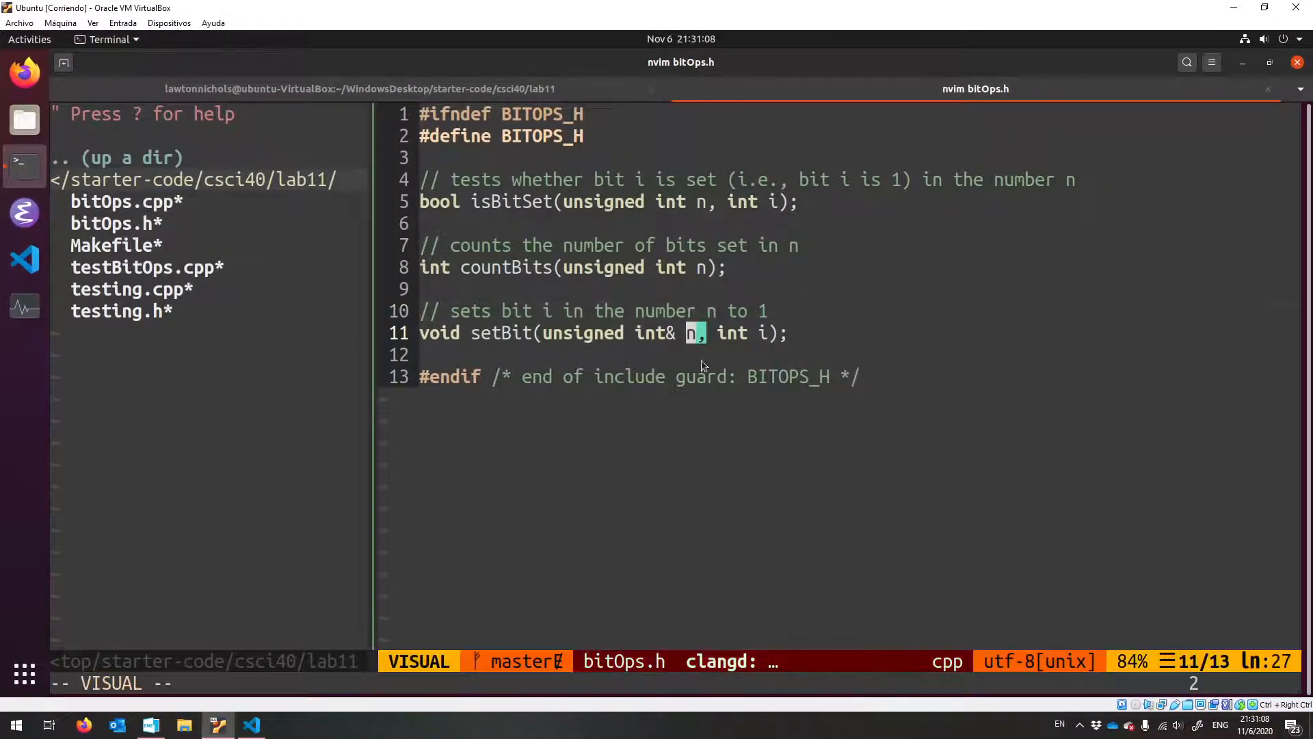
{"action": "key", "text": "Escape"}
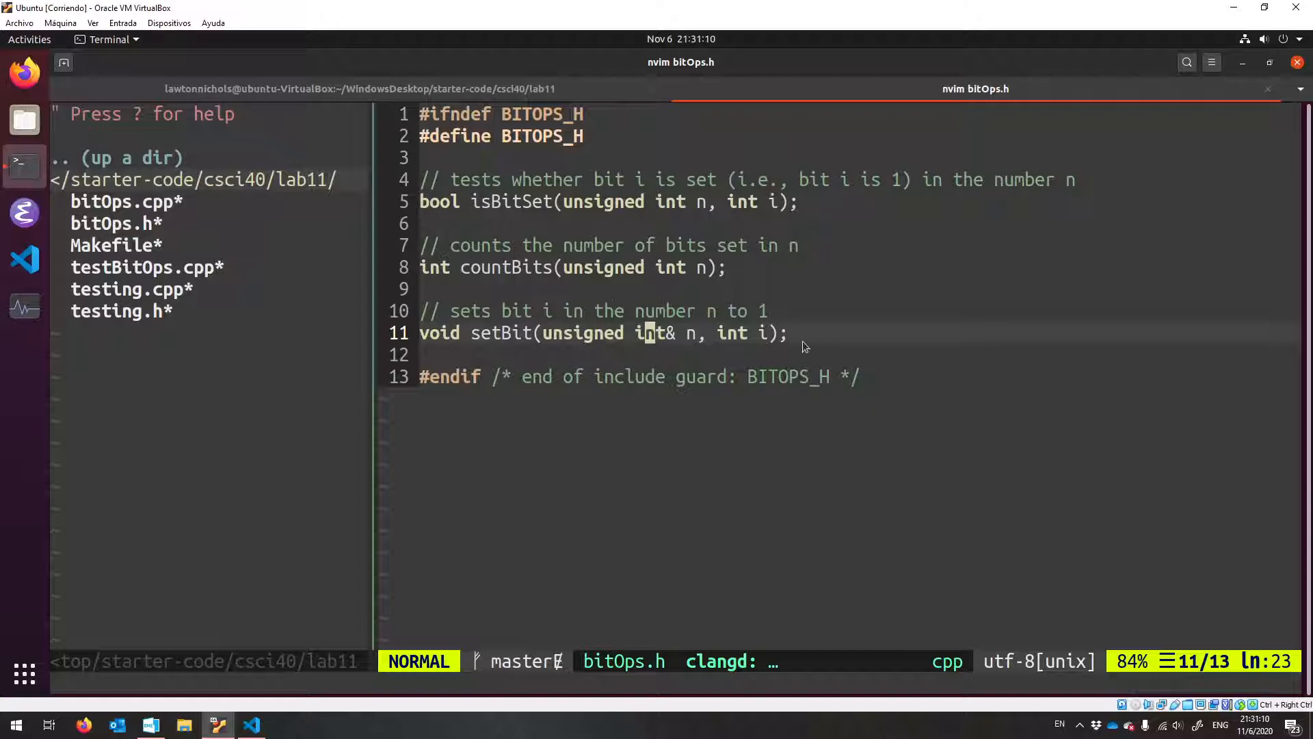
{"action": "key", "text": "v"}
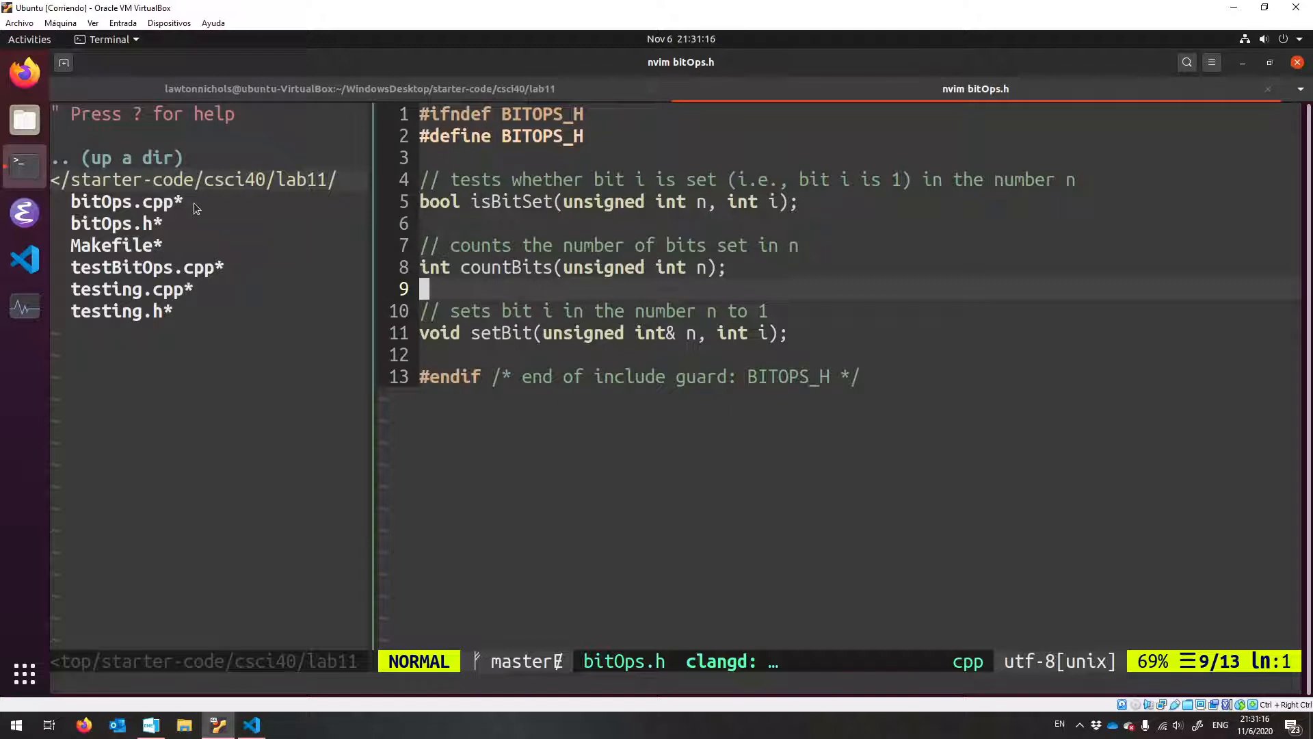
- Switch from the header to bitOps.cpp with its FIXME stubs for isBitSet, countBits and setBit
{"action": "left_click", "coordinate": [124, 201]}
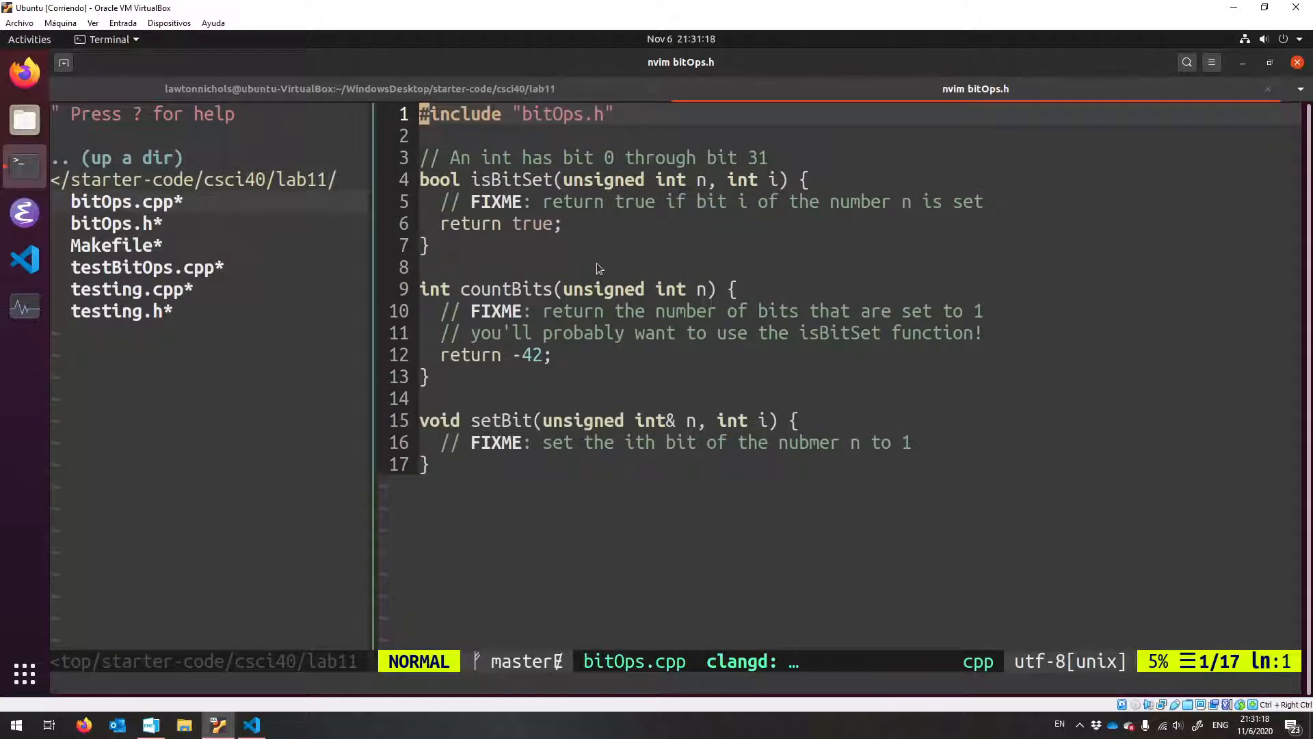
{"action": "mouse_move", "coordinate": [558, 142]}
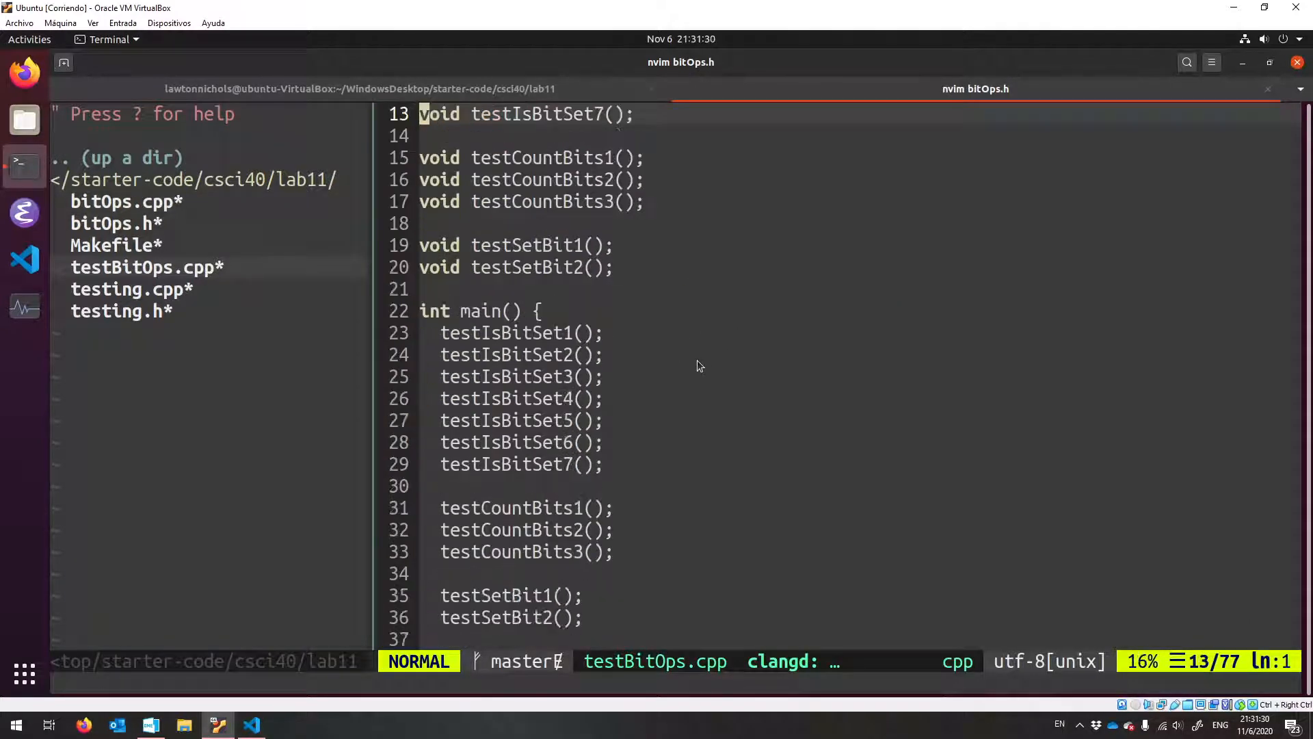
{"action": "scroll", "scroll_direction": "down", "scroll_amount": 3}
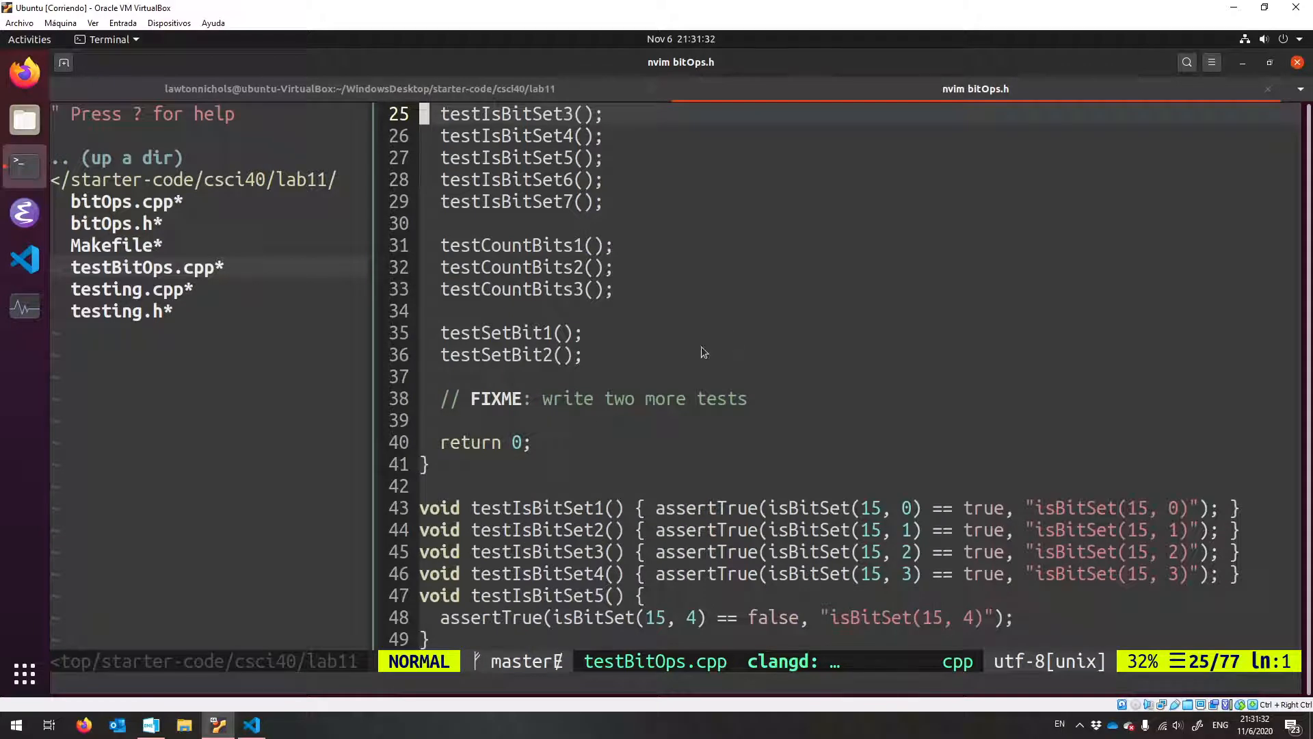
{"action": "scroll", "scroll_direction": "down", "scroll_amount": 3}
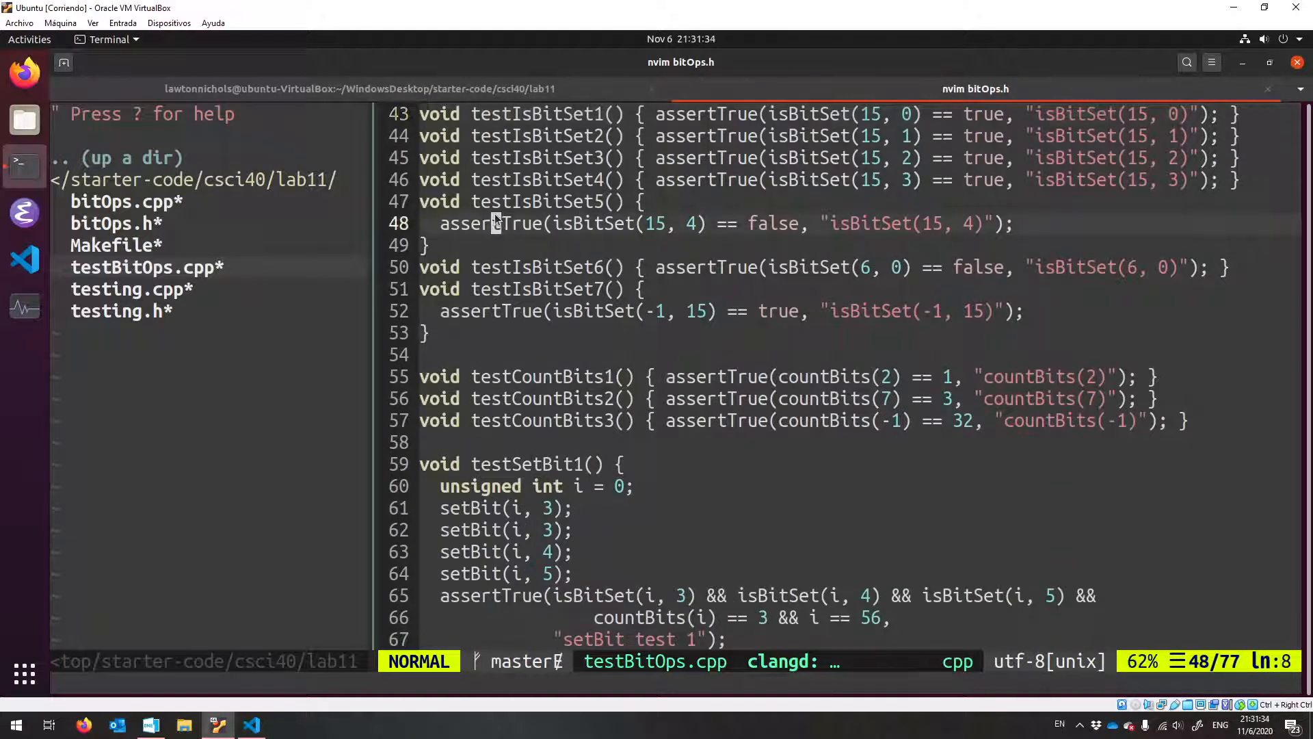
{"action": "scroll", "scroll_direction": "down", "scroll_amount": 3}
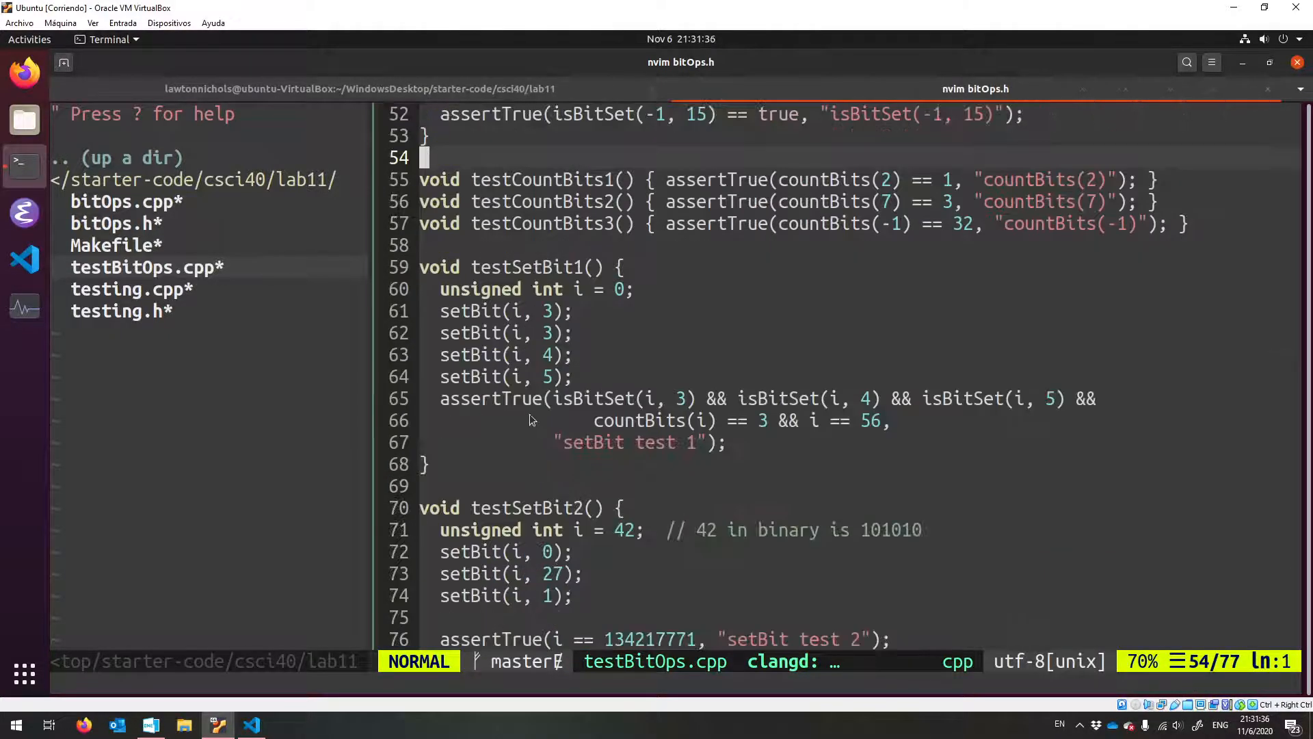
{"action": "scroll", "scroll_direction": "down", "scroll_amount": 3}
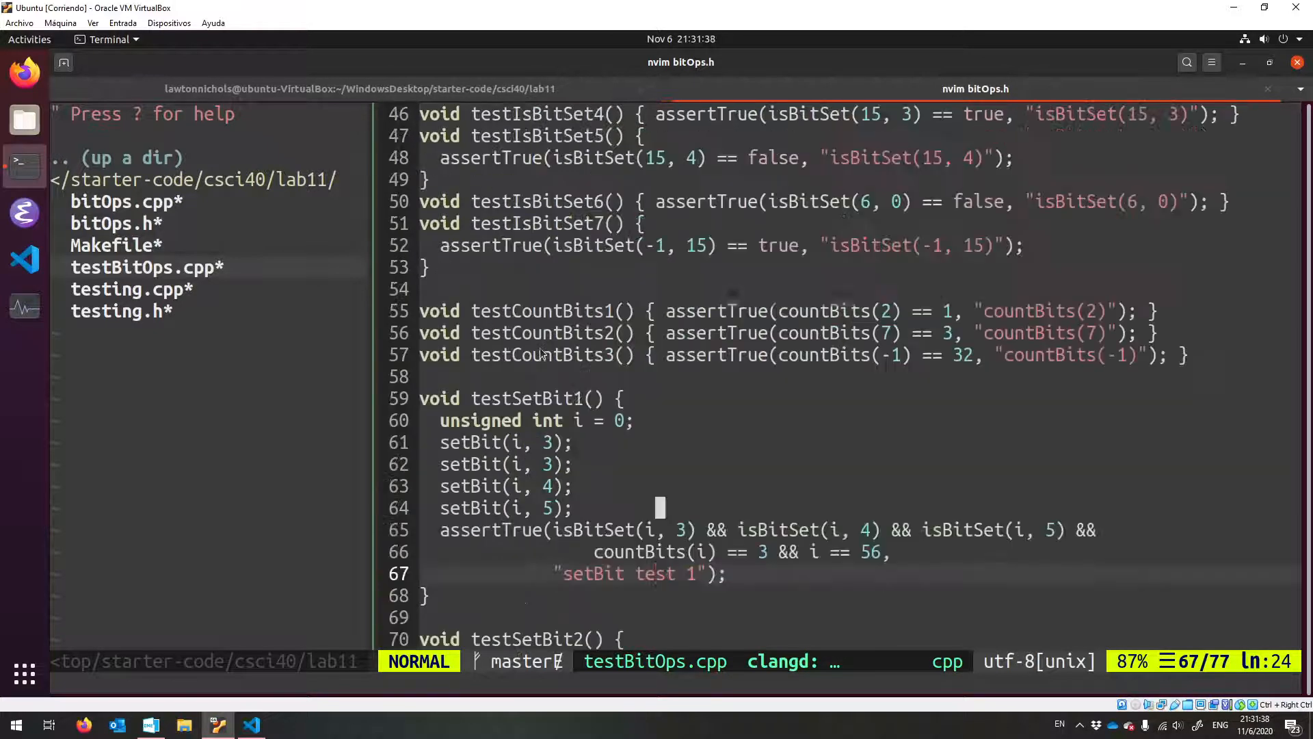
{"action": "scroll", "scroll_direction": "up", "scroll_amount": 3}
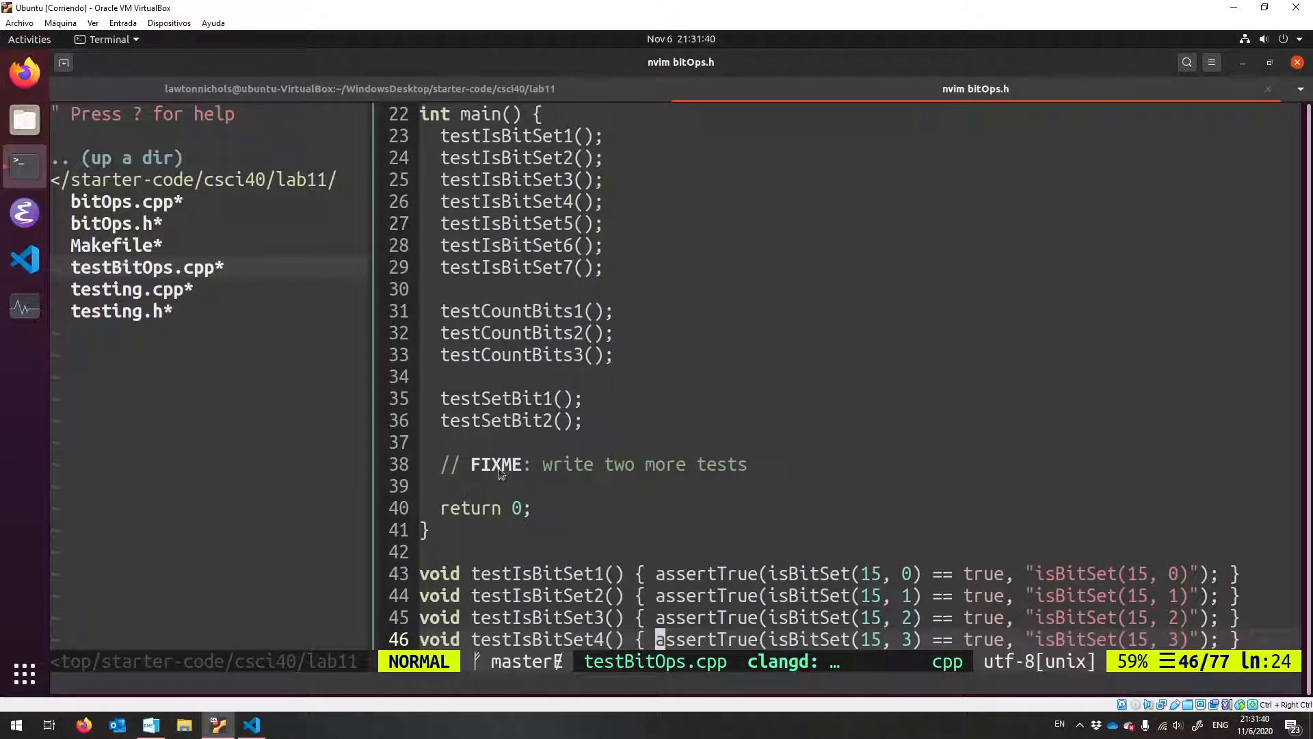
{"action": "key", "text": "v"}
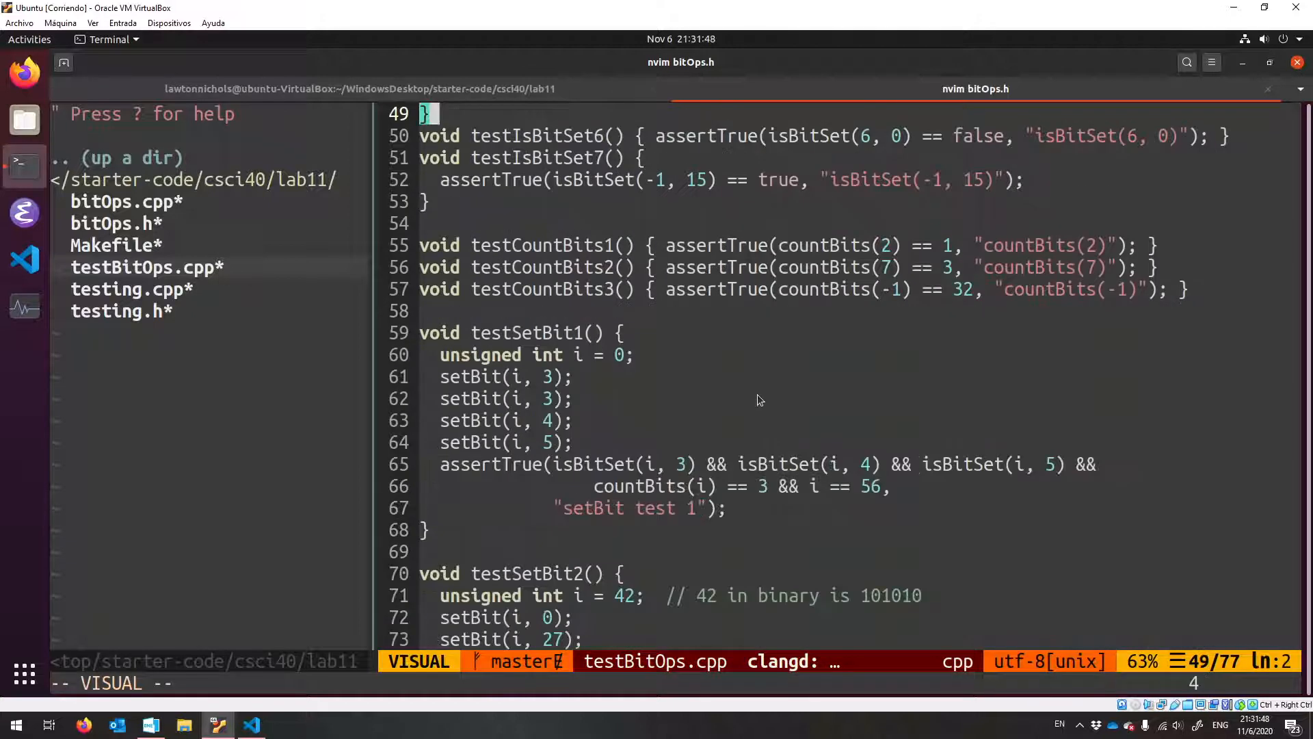
{"action": "scroll", "scroll_direction": "down", "scroll_amount": 3}
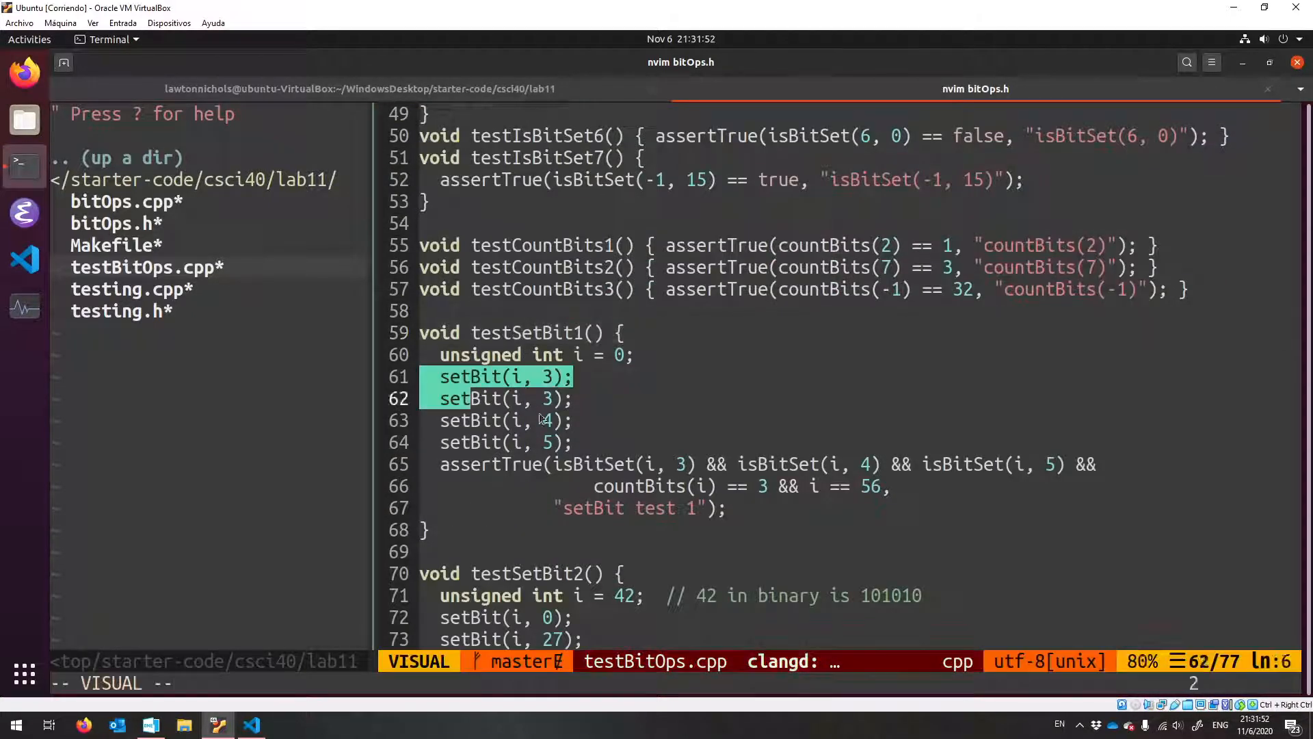
{"action": "key", "text": "Escape"}
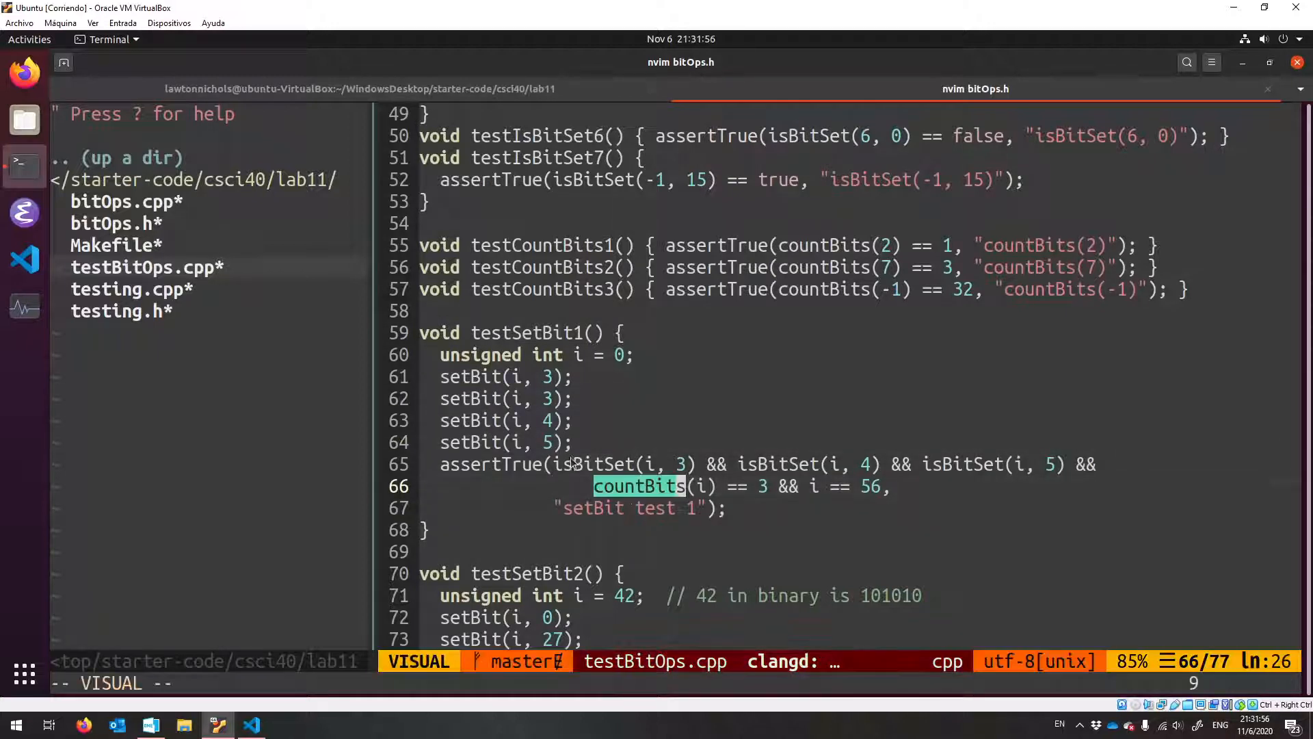
{"action": "key", "text": "Escape"}
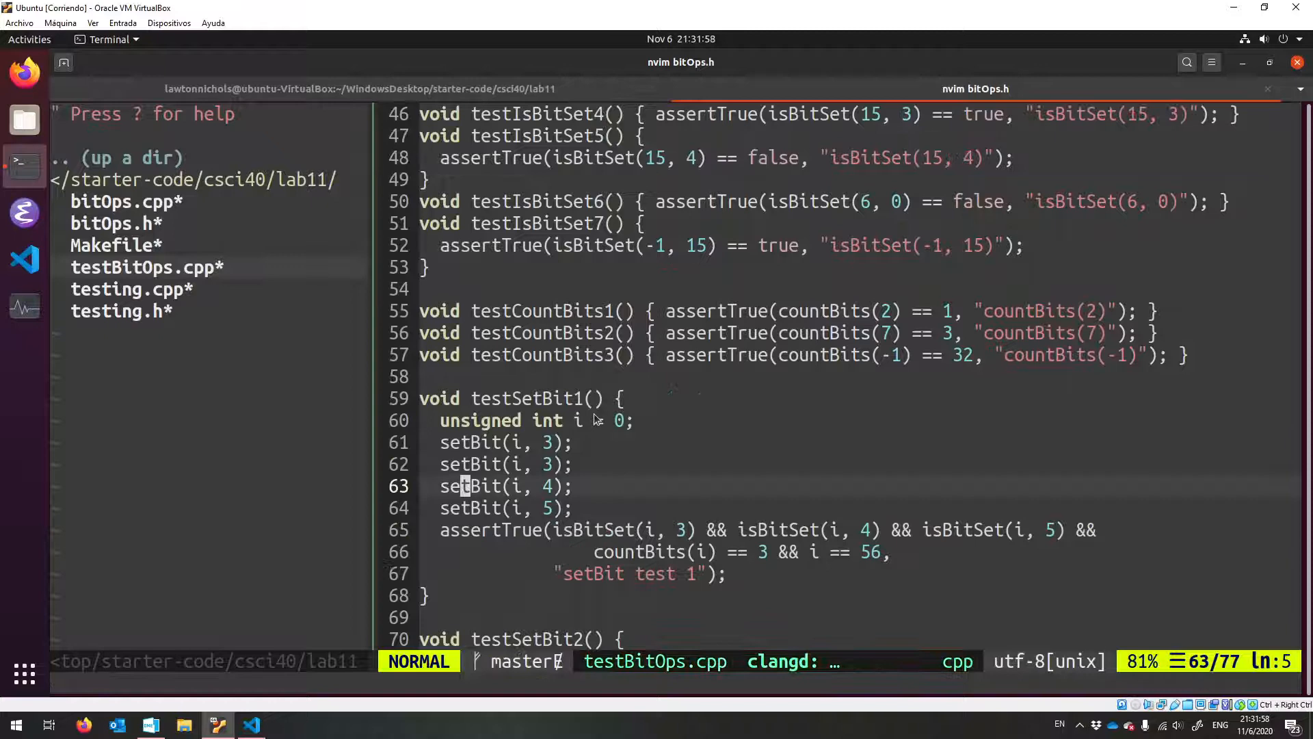
{"action": "scroll", "scroll_direction": "up", "scroll_amount": 3}
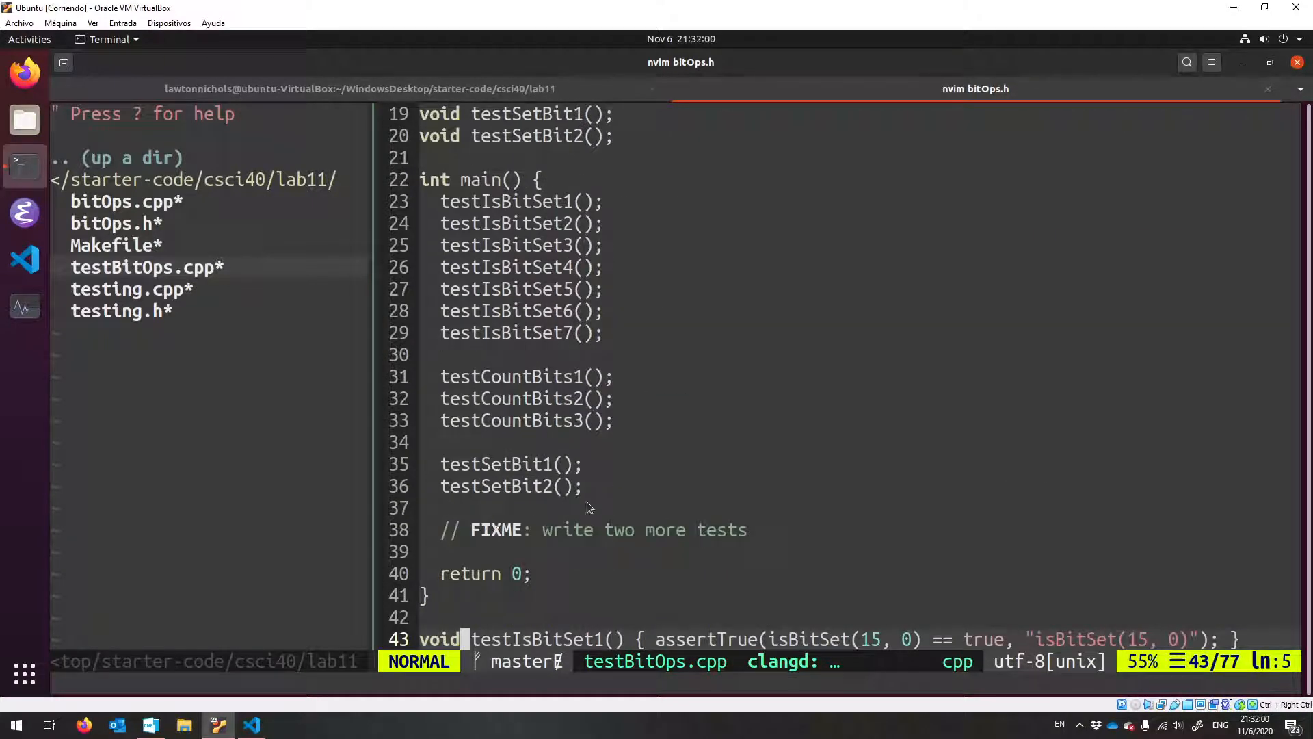
{"action": "scroll", "scroll_direction": "up", "scroll_amount": 3}
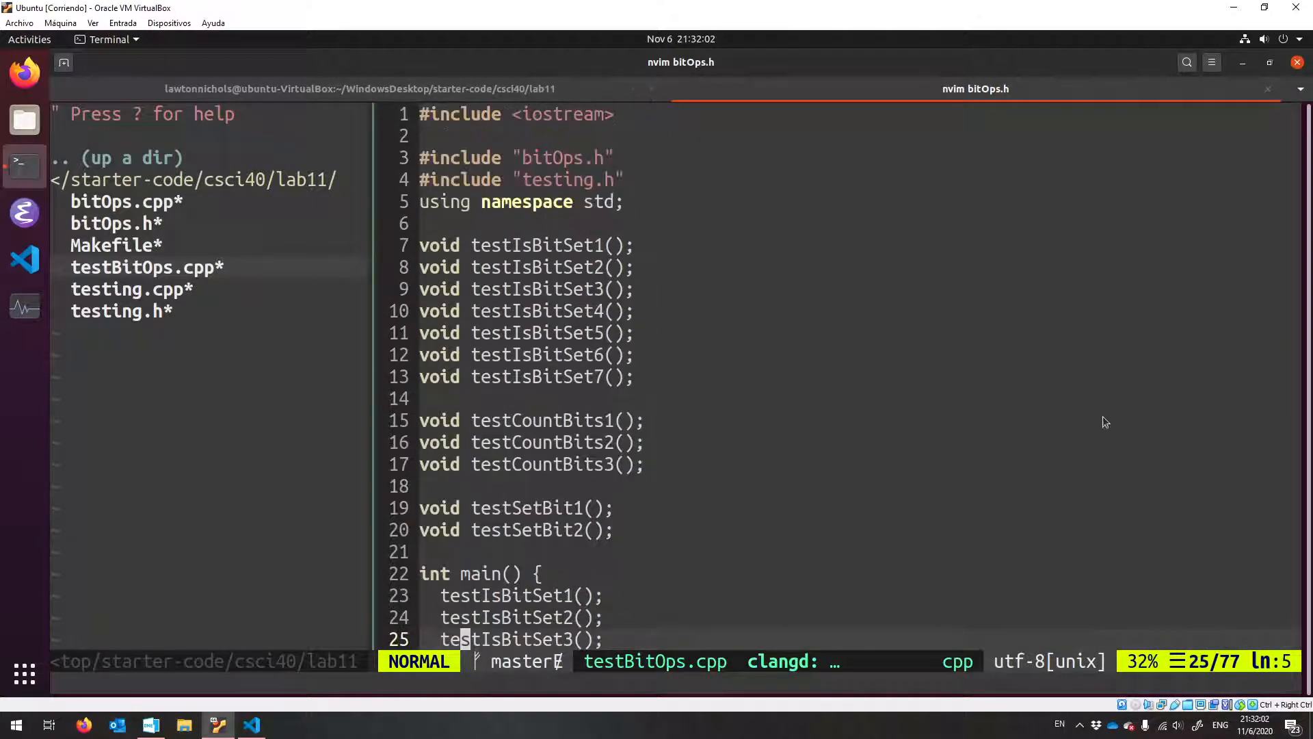
{"action": "mouse_move", "coordinate": [810, 387]}
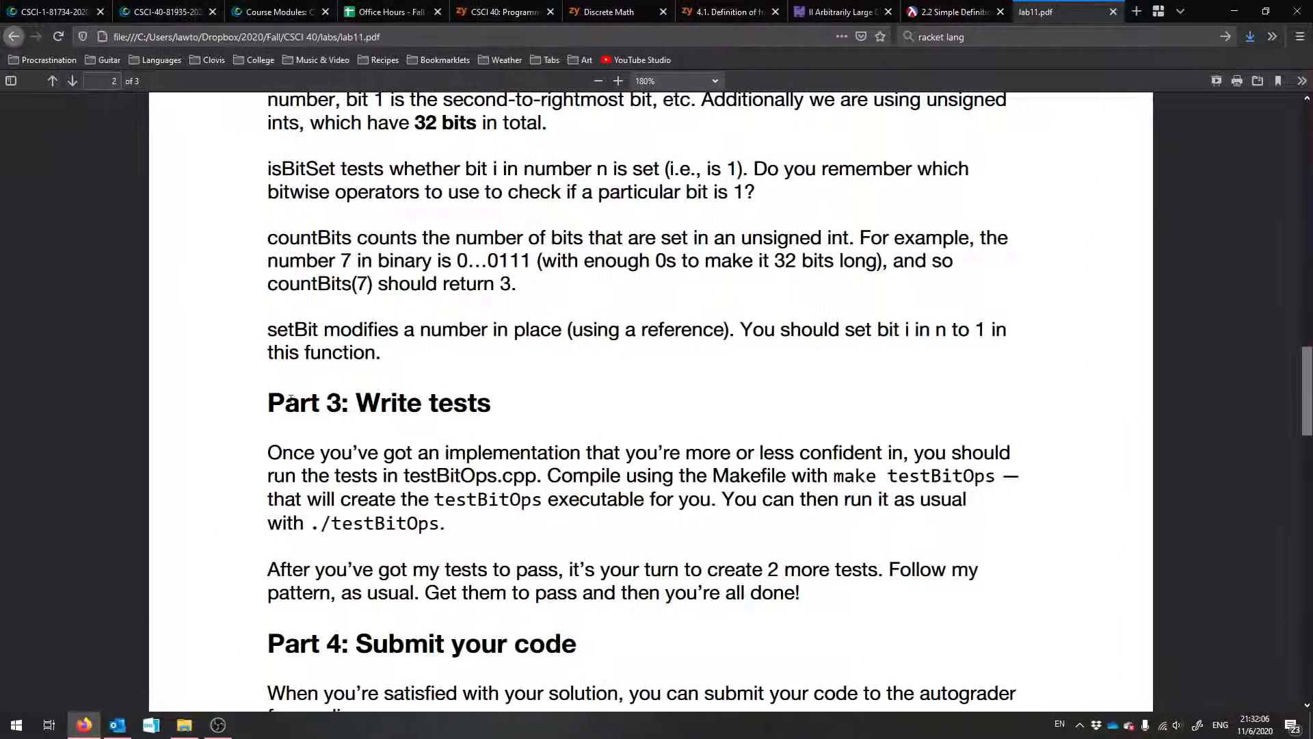
- Review Parts 3–4, picking out testBitOps and bitOps.cpp in the turnin command
{"action": "scroll", "scroll_direction": "down", "scroll_amount": 3}
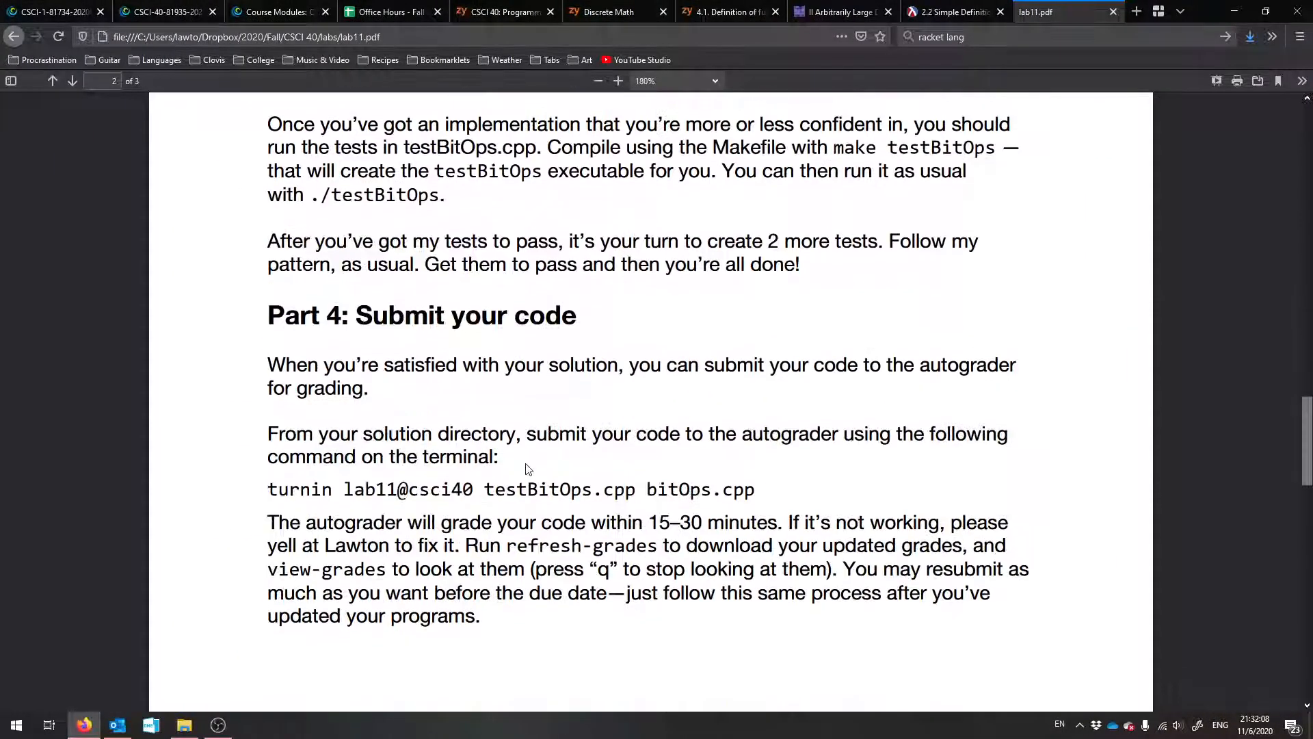
{"action": "double_click", "coordinate": [525, 490]}
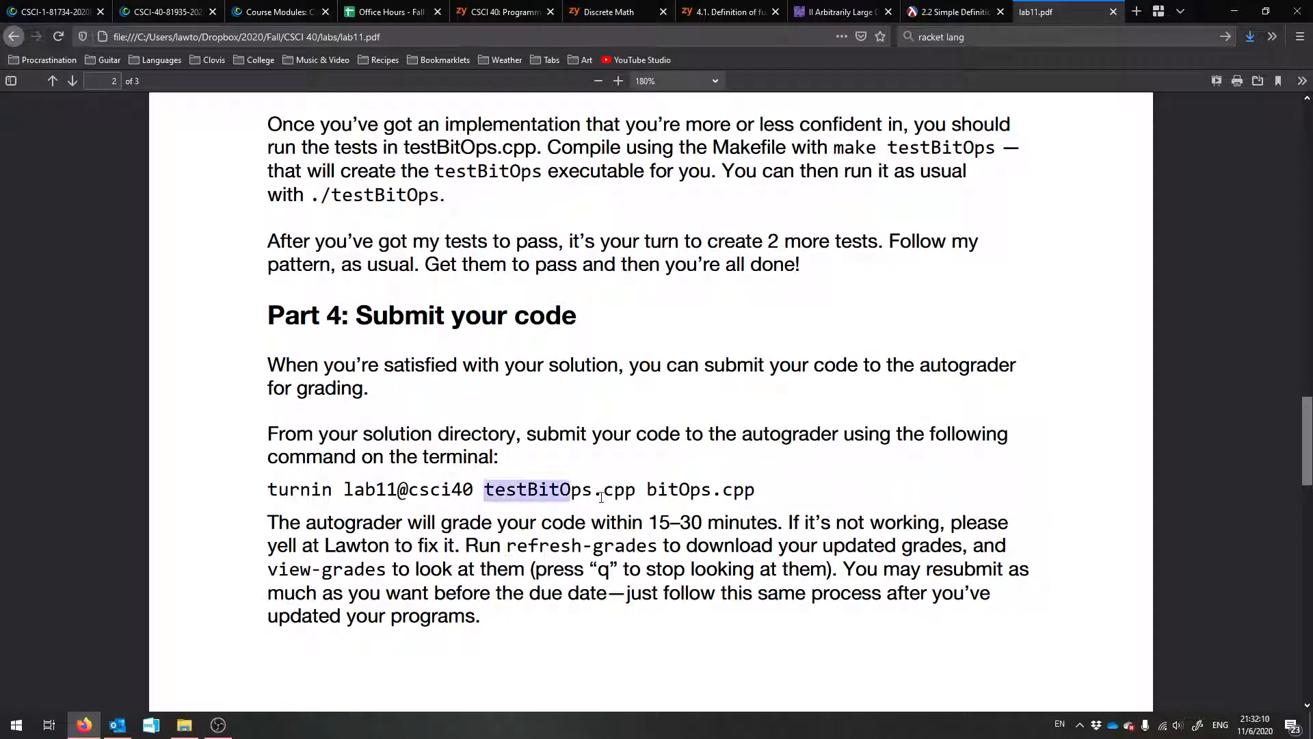
{"action": "double_click", "coordinate": [700, 489]}
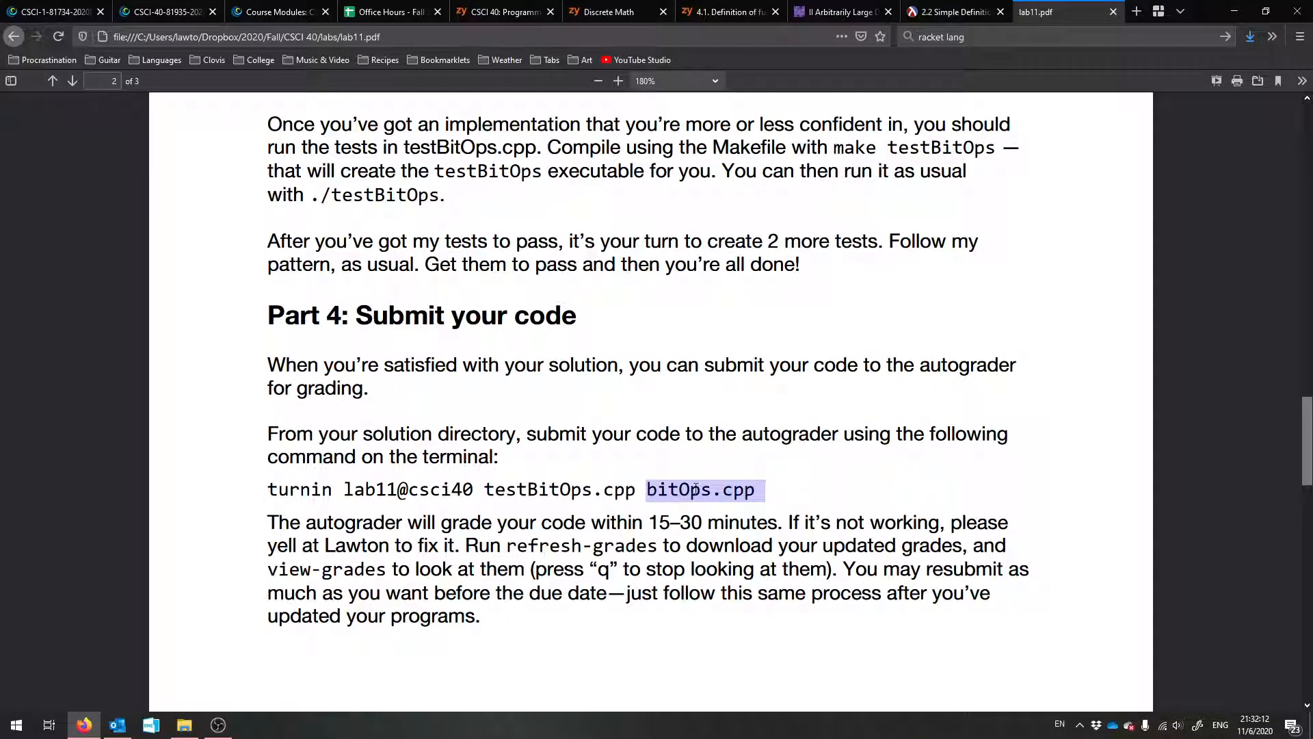
{"action": "scroll", "scroll_direction": "down", "scroll_amount": 3}
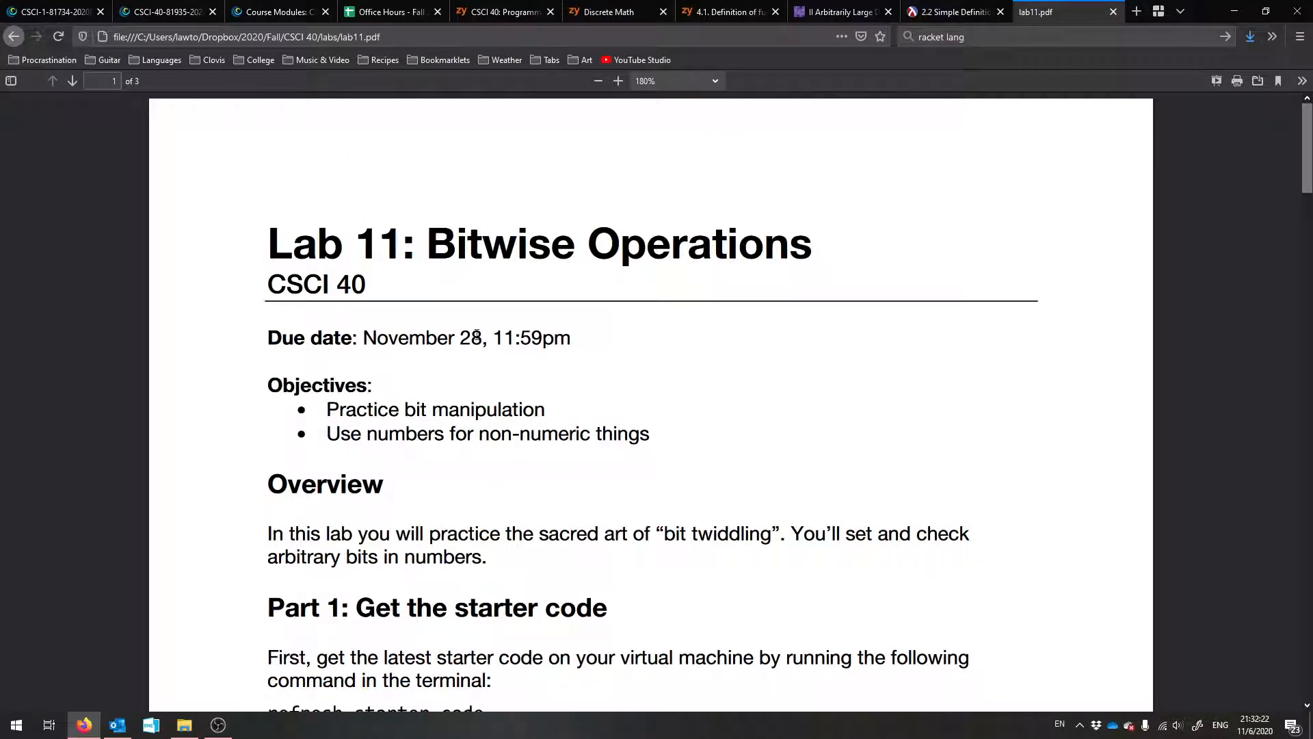
{"action": "mouse_move", "coordinate": [270, 407]}
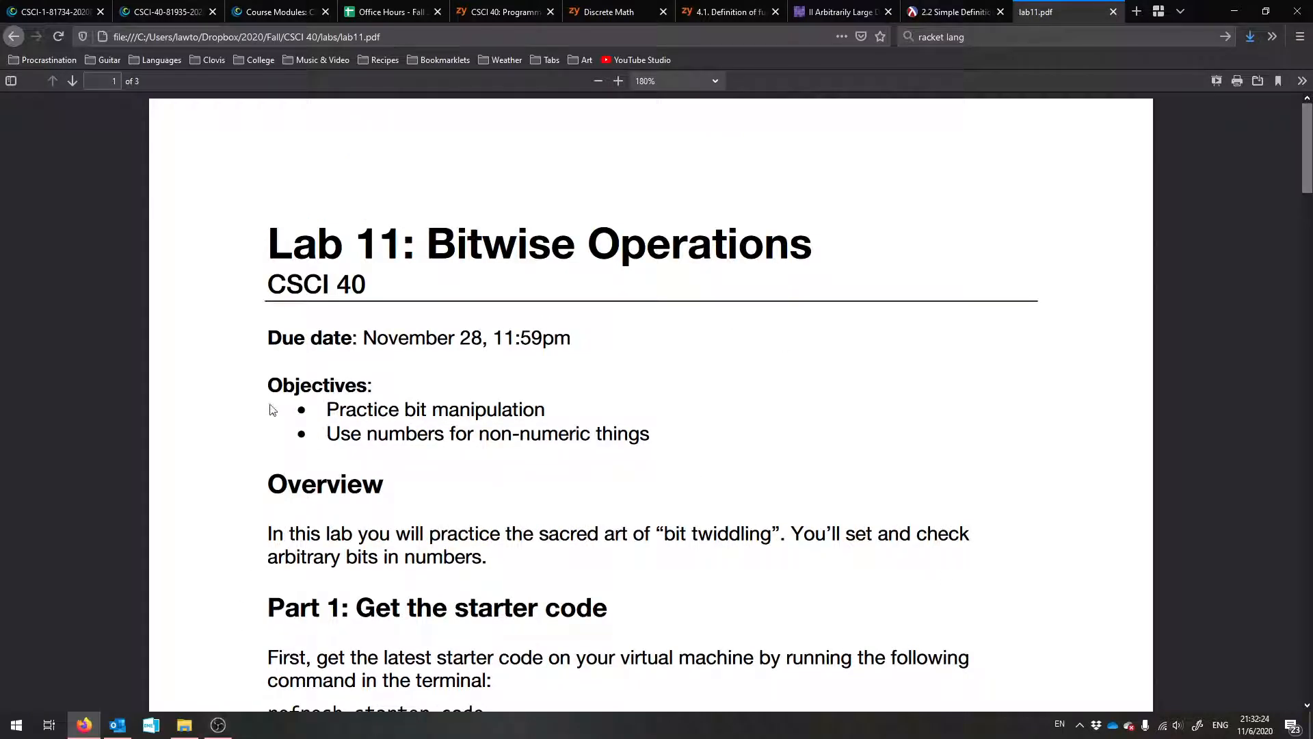